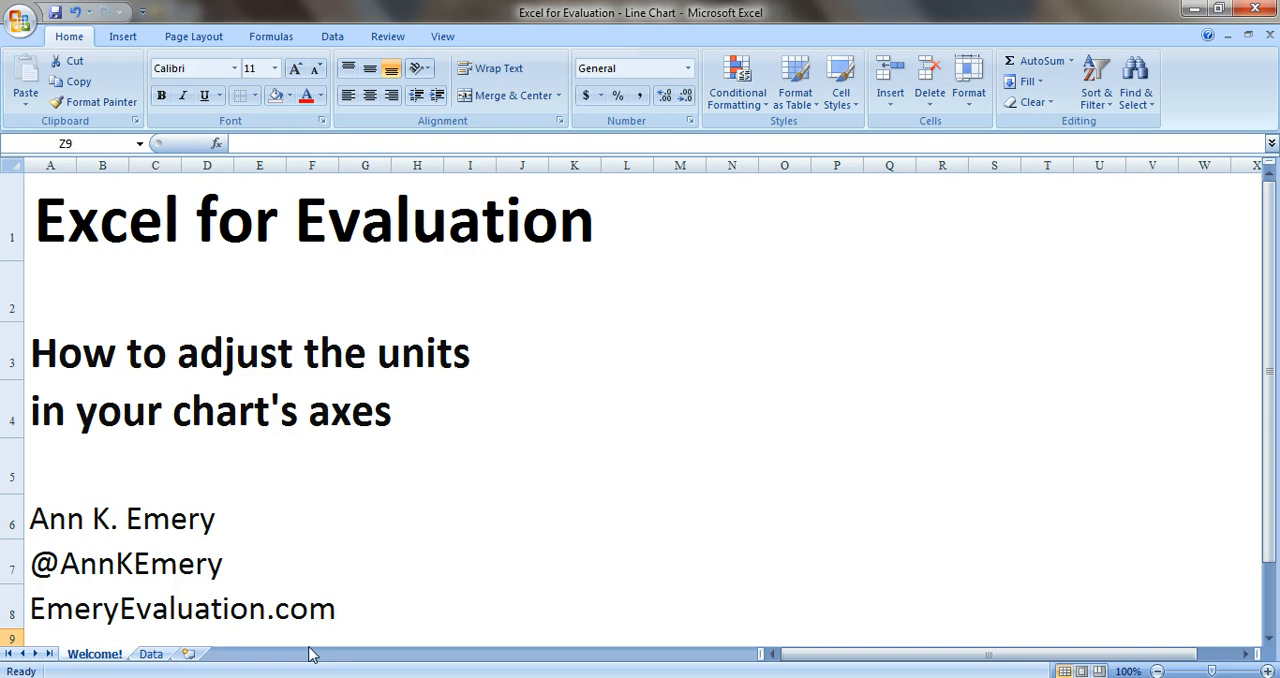
{"action": "mouse_move", "coordinate": [268, 634]}
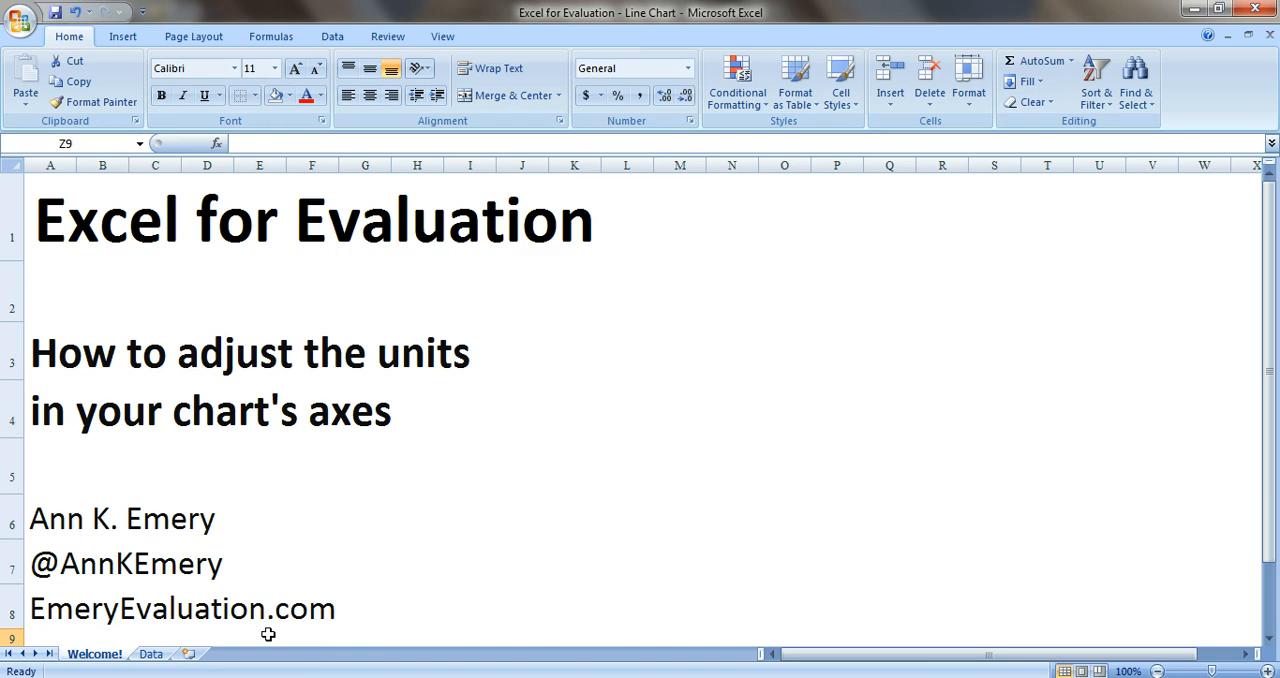
Switch to the Data sheet holding the Tenure by Rank counts for Fall 2001–2009
{"action": "left_click", "coordinate": [152, 654]}
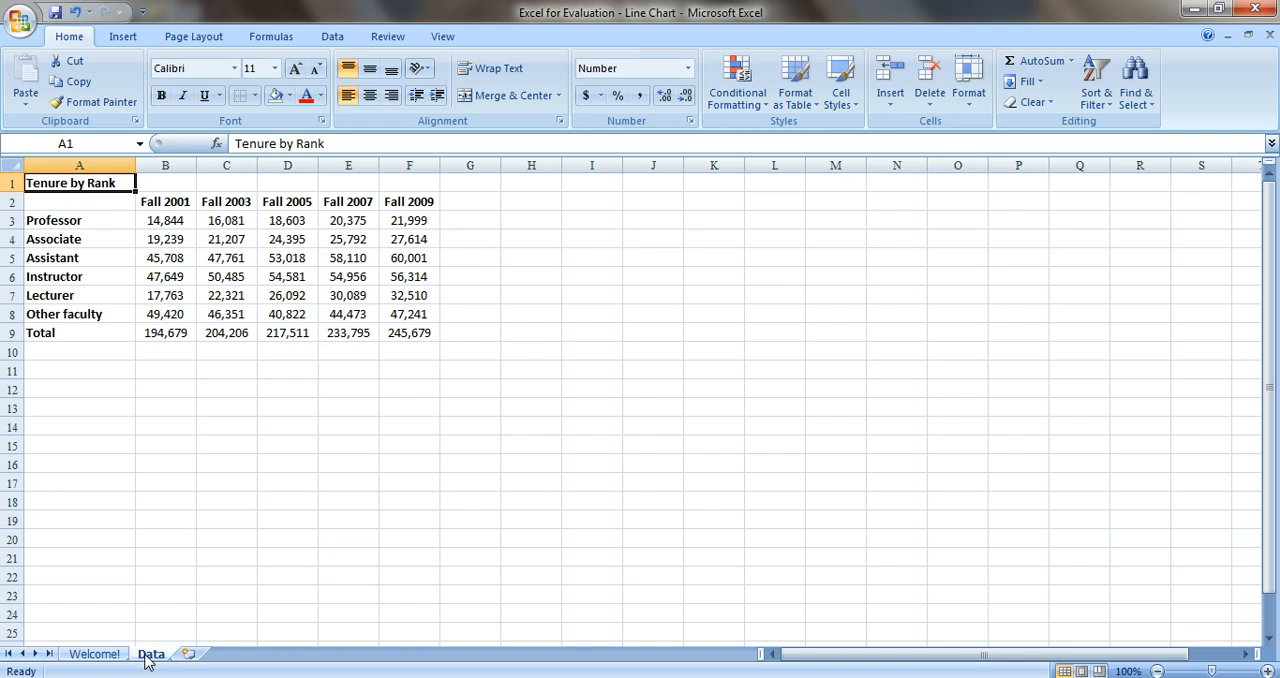
{"action": "mouse_move", "coordinate": [140, 484]}
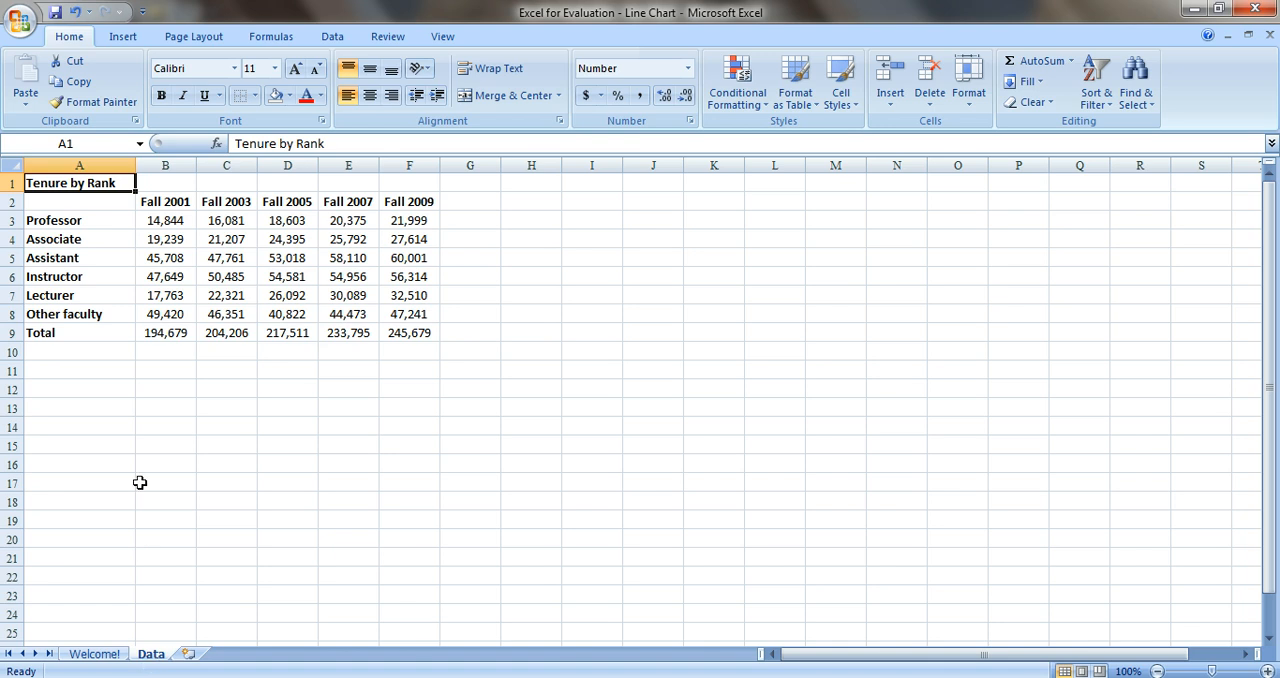
{"action": "mouse_move", "coordinate": [100, 368]}
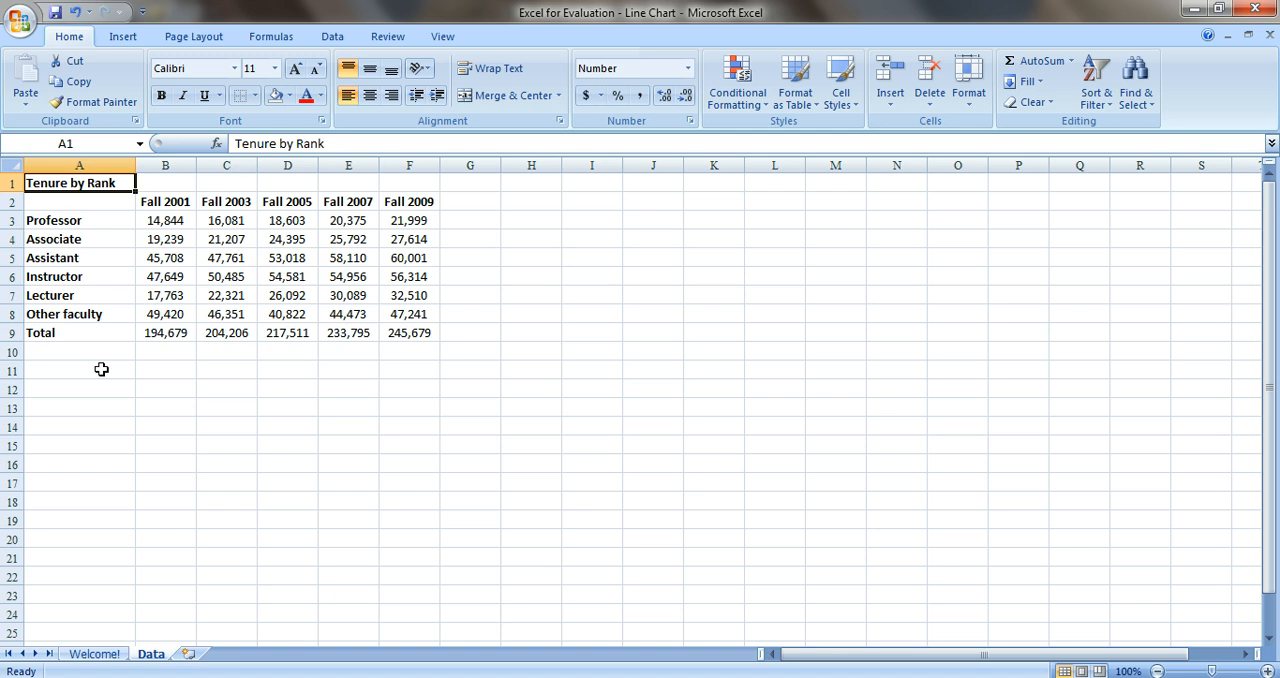
{"action": "mouse_move", "coordinate": [236, 220]}
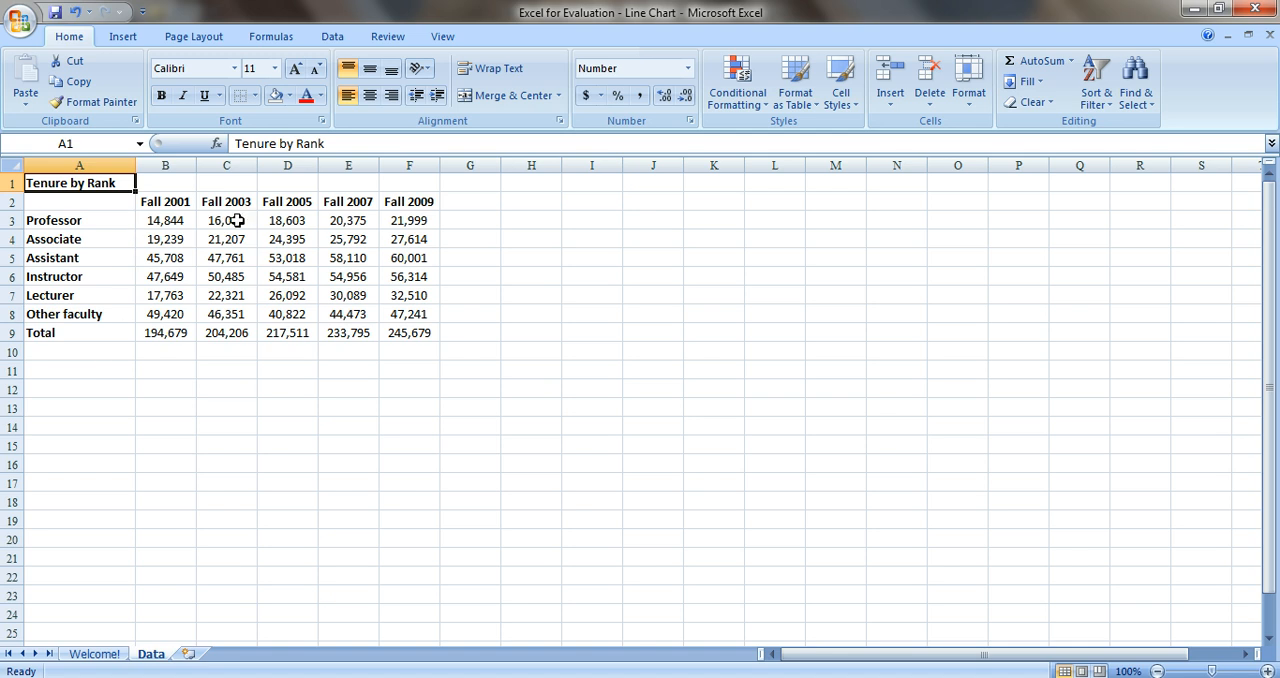
{"action": "mouse_move", "coordinate": [568, 248]}
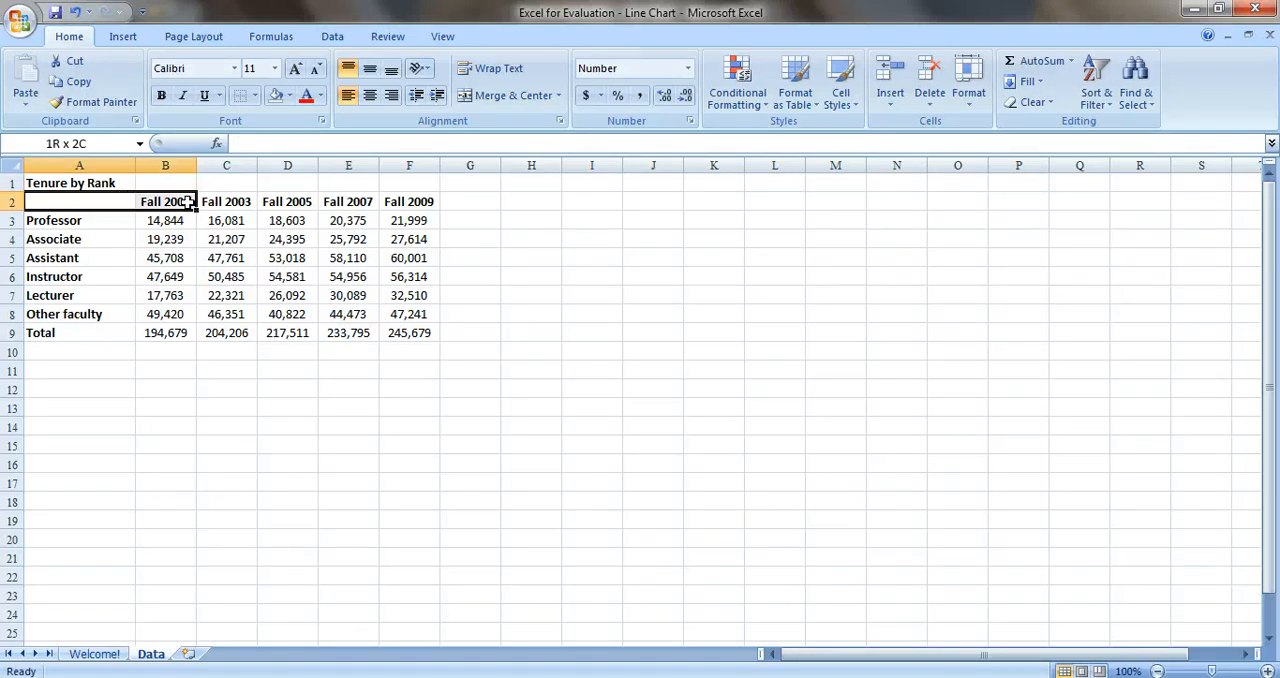
Insert a 2-D line chart from A2:F8, the rank counts without the Total row
{"action": "left_click_drag", "start_coordinate": [164, 200], "coordinate": [470, 314]}
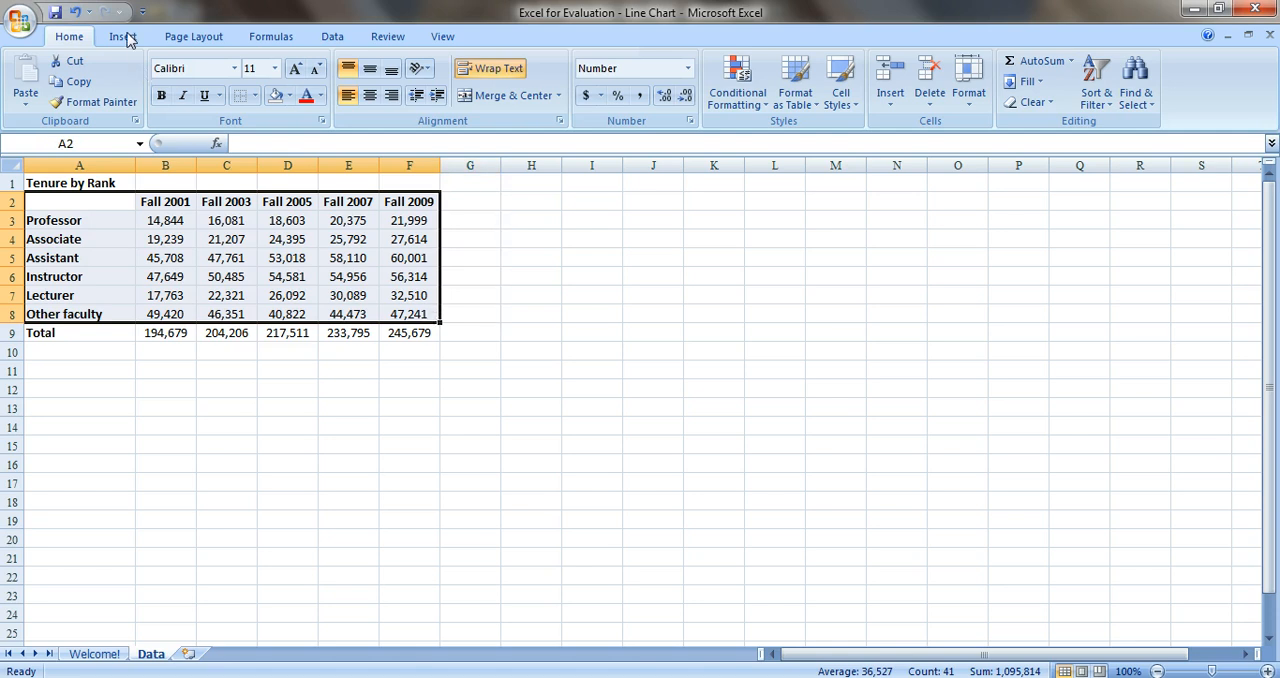
{"action": "left_click", "coordinate": [122, 36]}
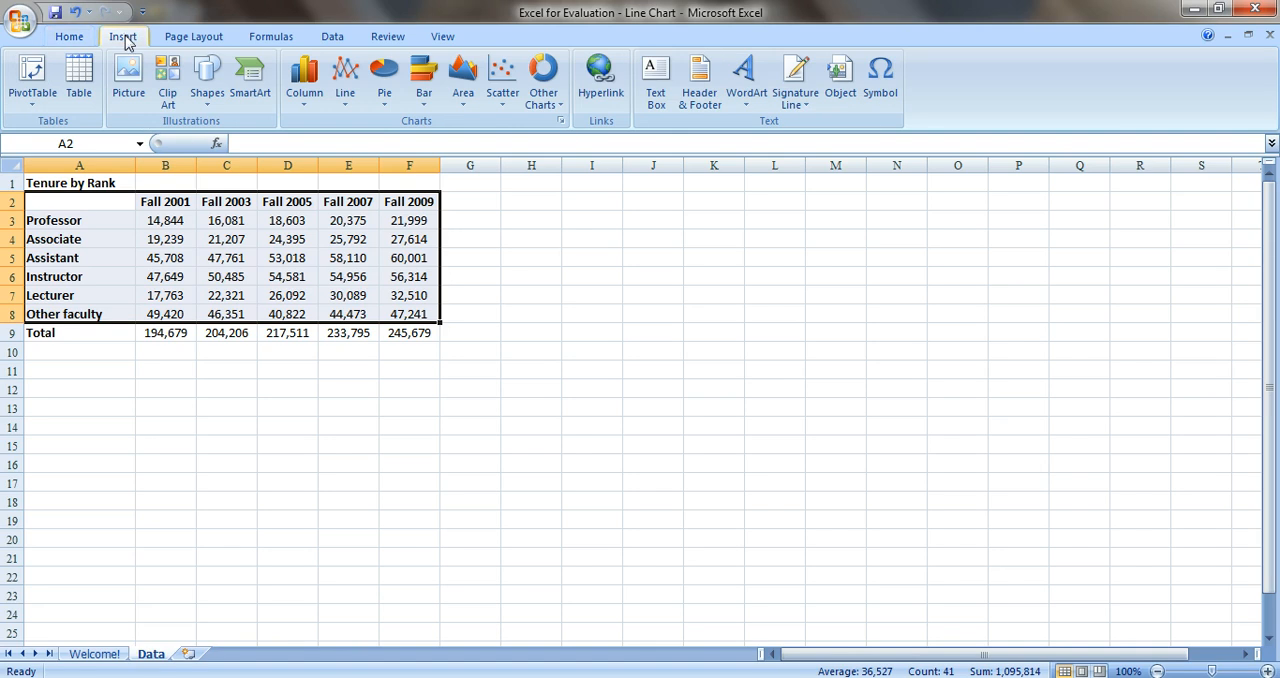
{"action": "left_click", "coordinate": [344, 80]}
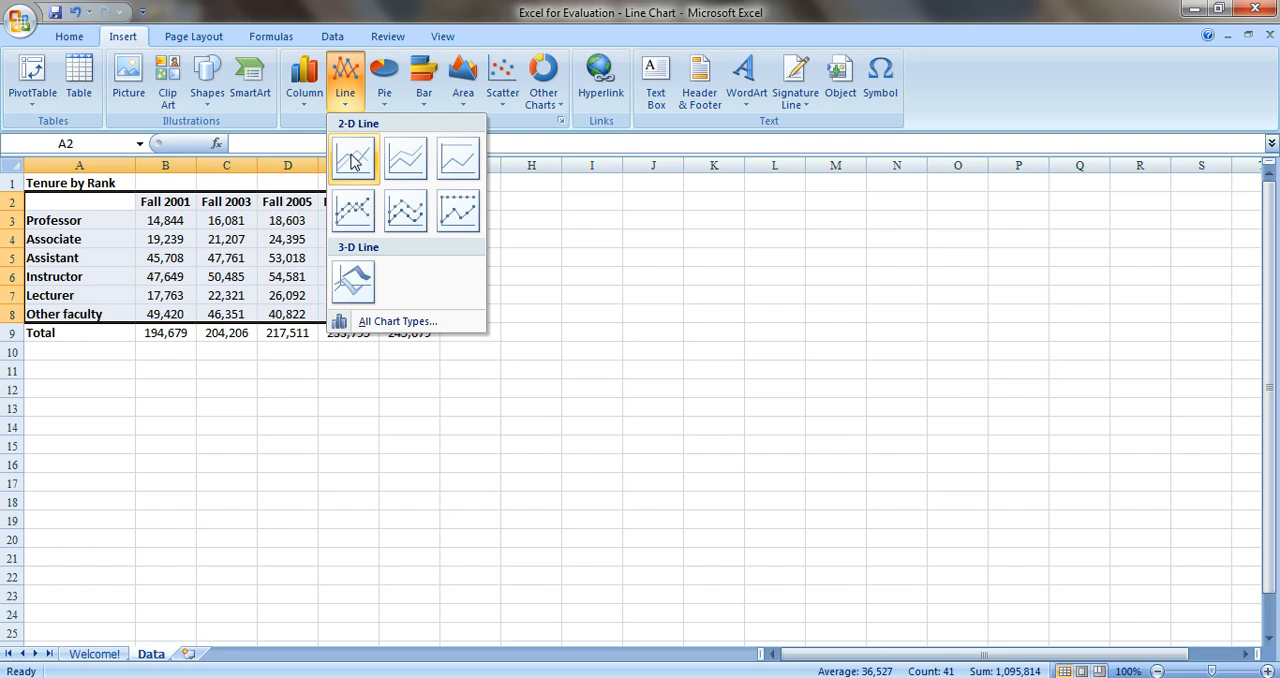
{"action": "left_click", "coordinate": [352, 158]}
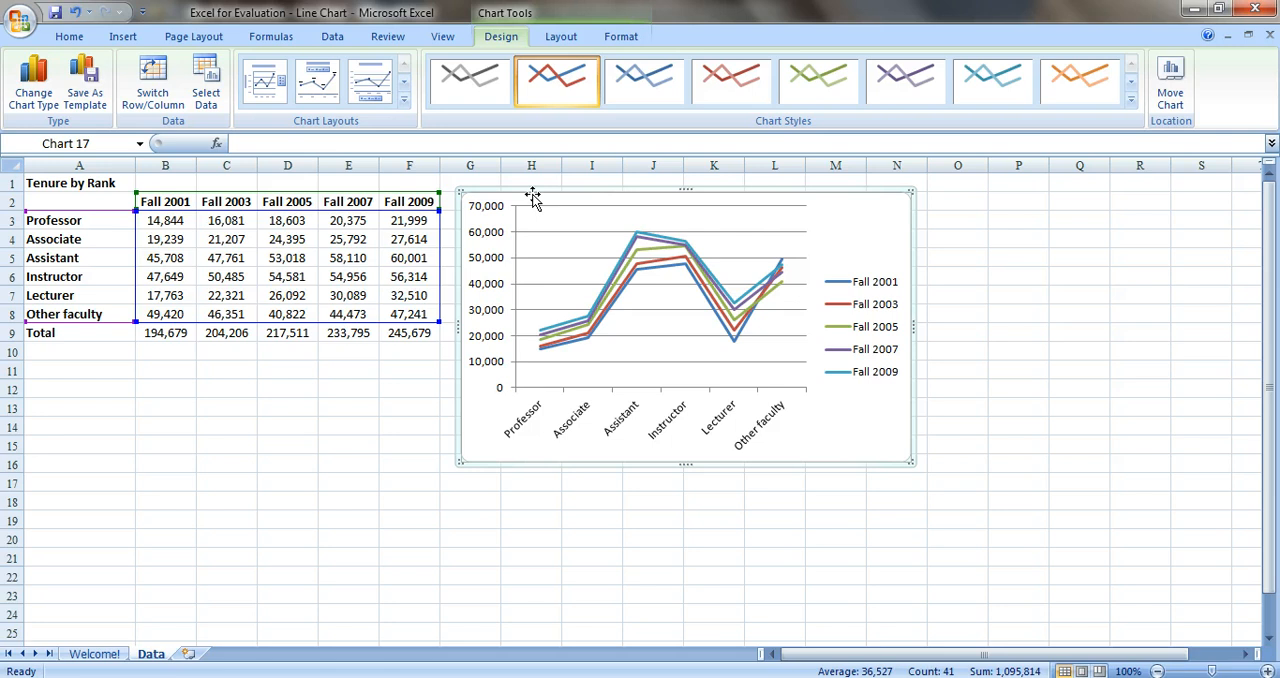
{"action": "mouse_move", "coordinate": [544, 216]}
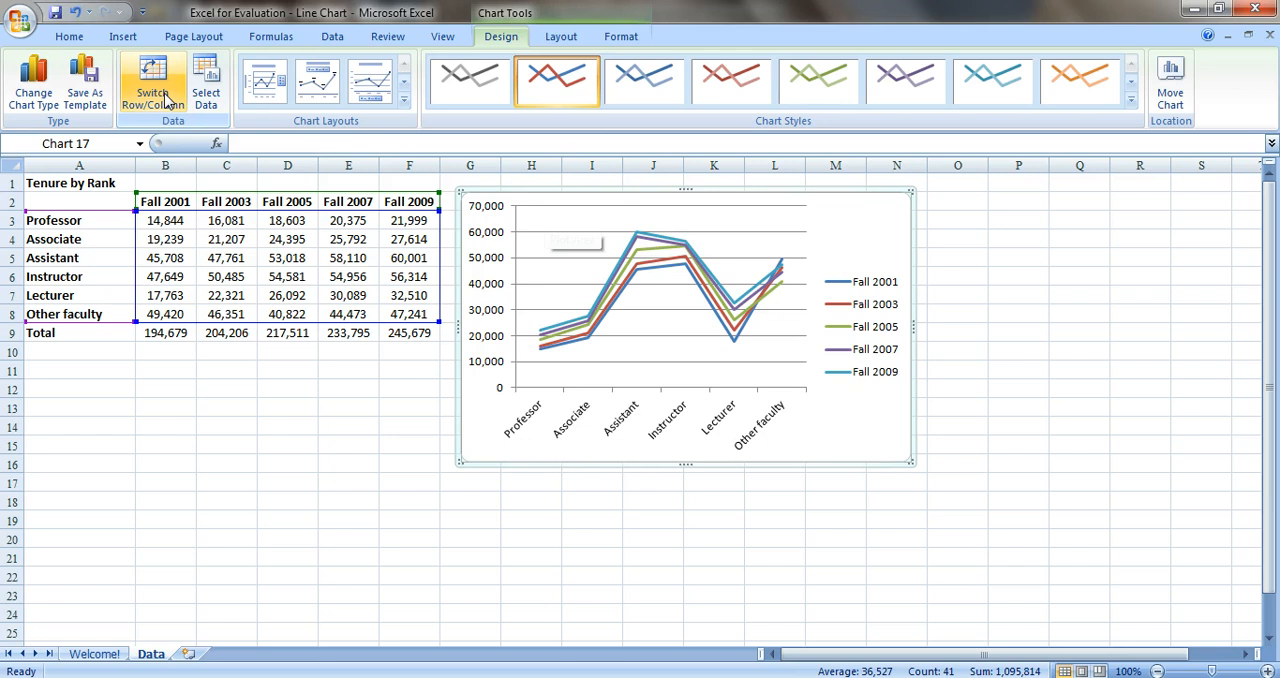
{"action": "mouse_move", "coordinate": [152, 84]}
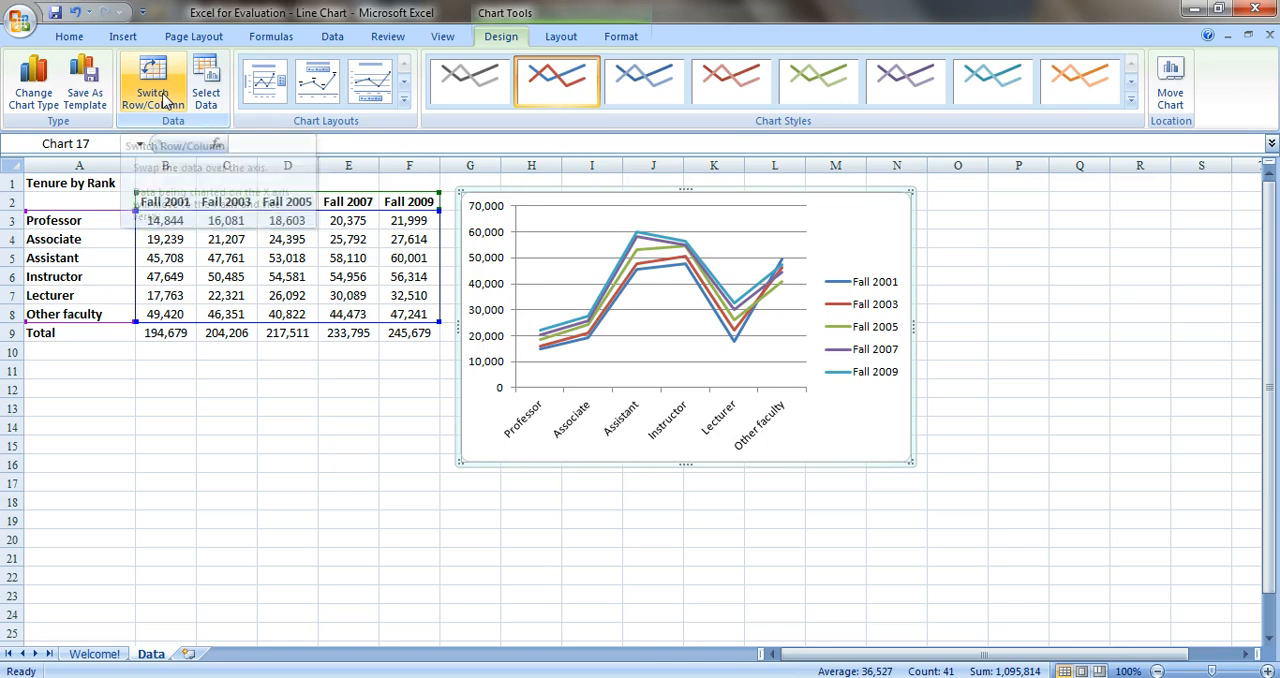
Switch Row/Column so each faculty rank becomes a line across the fall years
{"action": "left_click", "coordinate": [152, 80]}
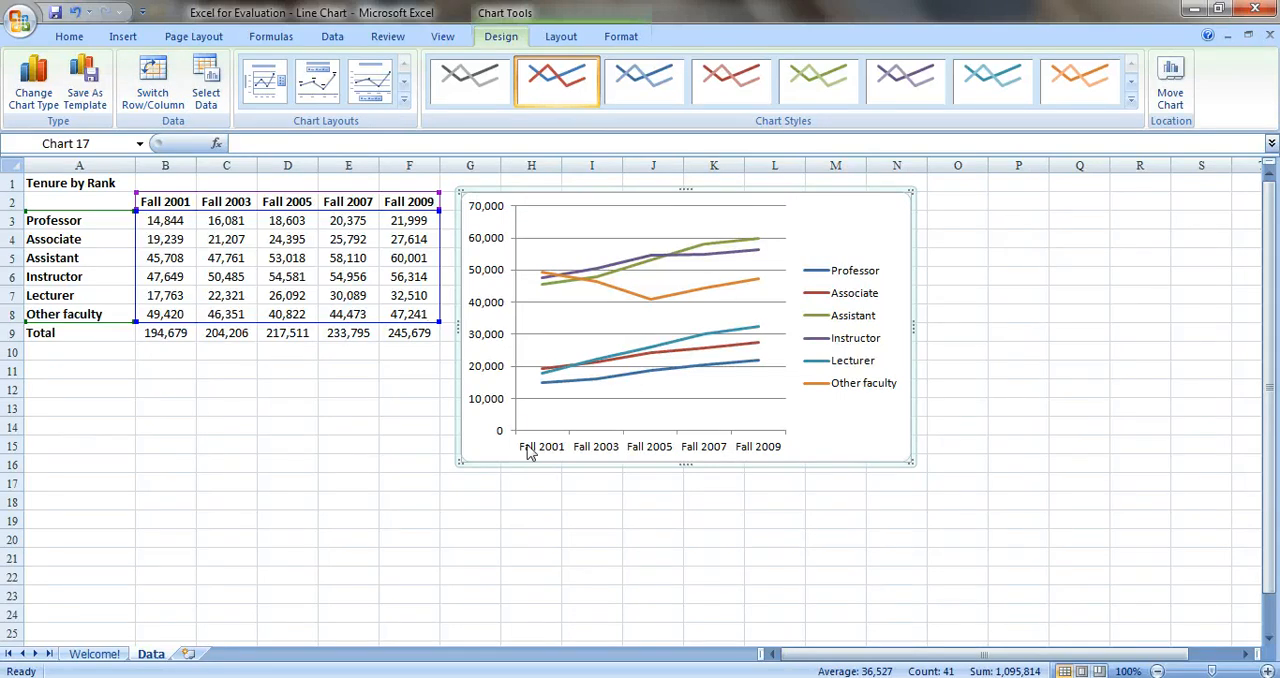
{"action": "mouse_move", "coordinate": [736, 452]}
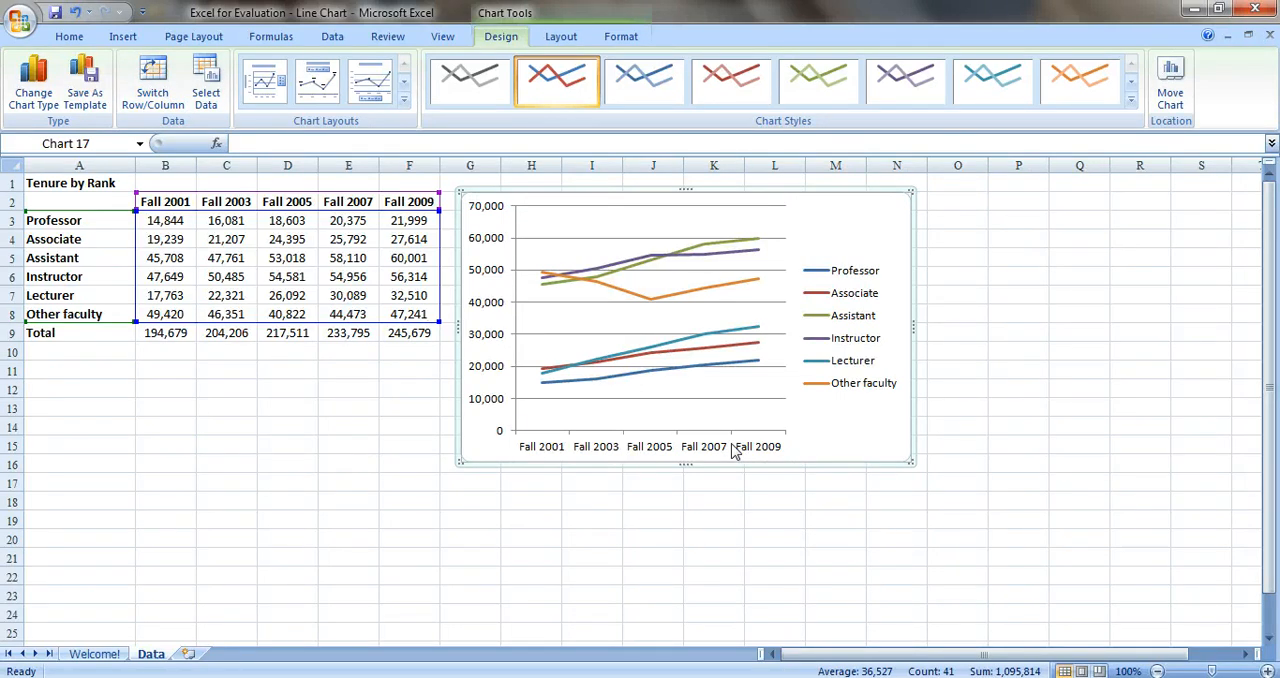
{"action": "mouse_move", "coordinate": [732, 446]}
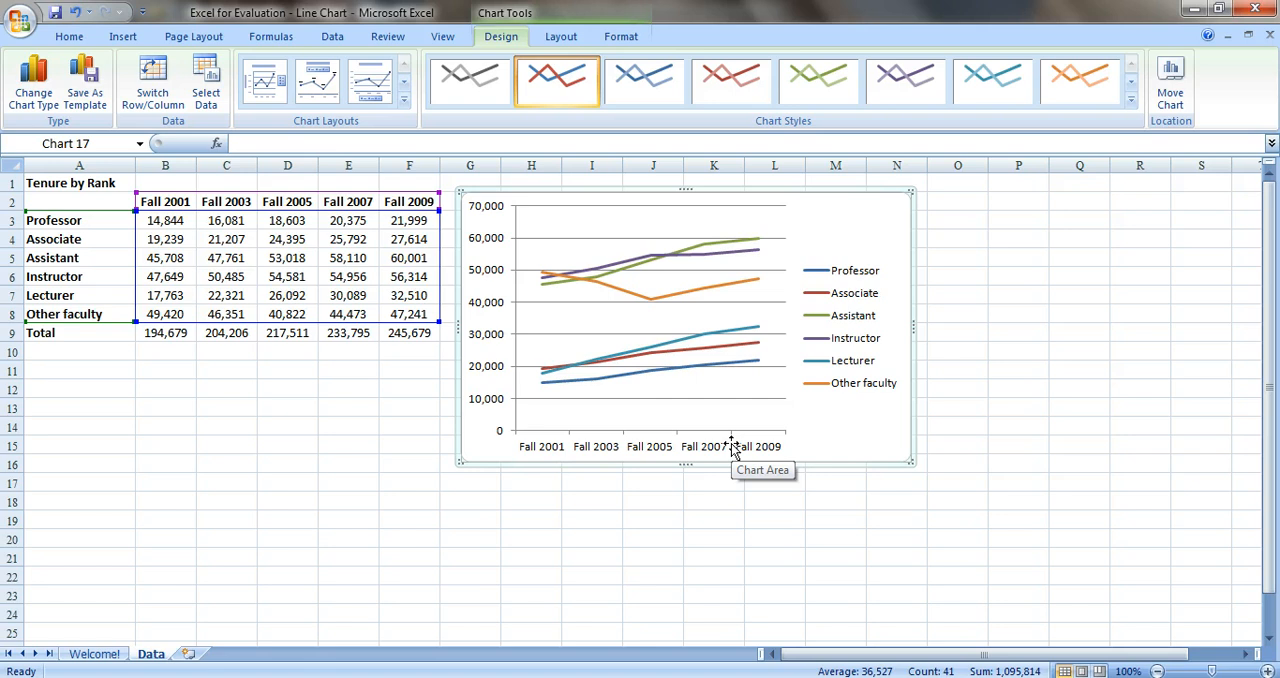
{"action": "mouse_move", "coordinate": [490, 412]}
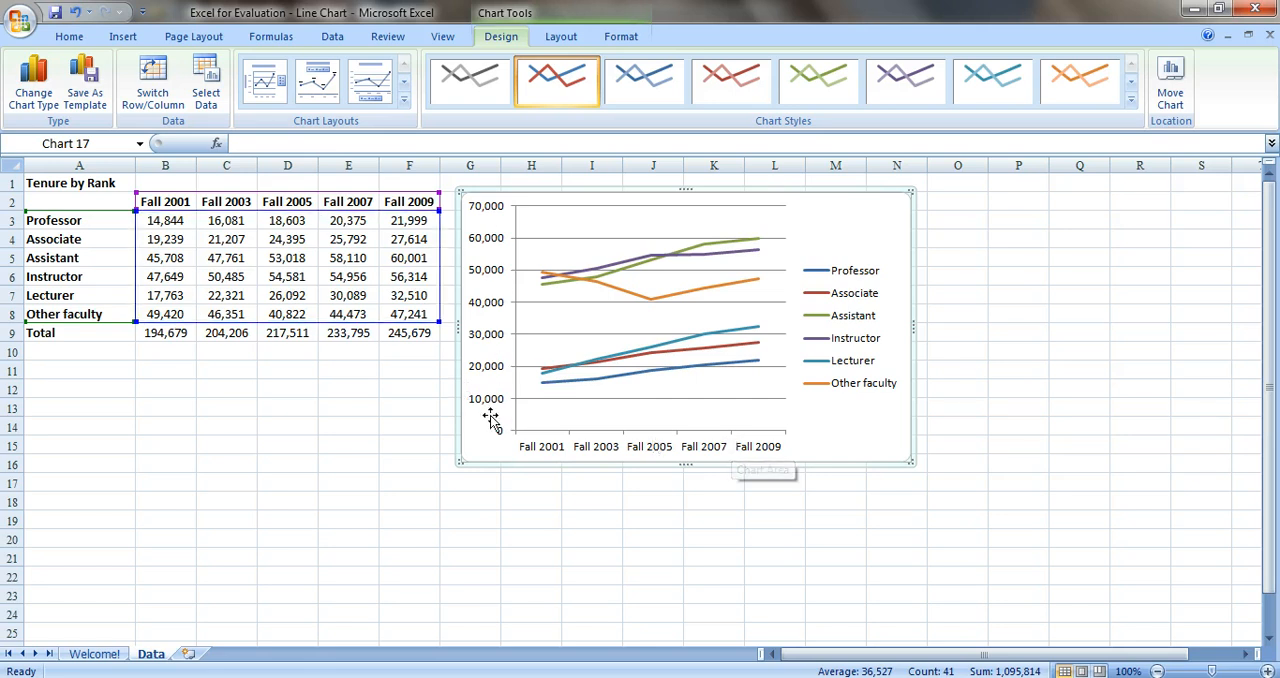
{"action": "mouse_move", "coordinate": [492, 416]}
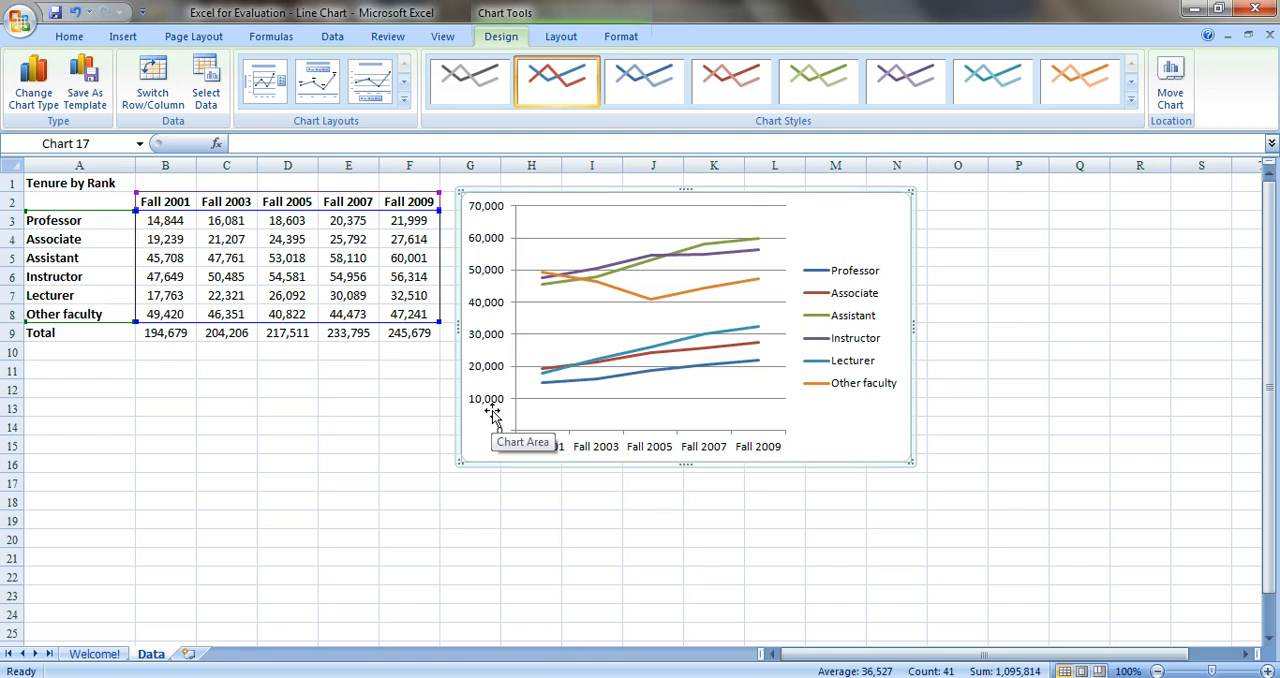
{"action": "mouse_move", "coordinate": [492, 414]}
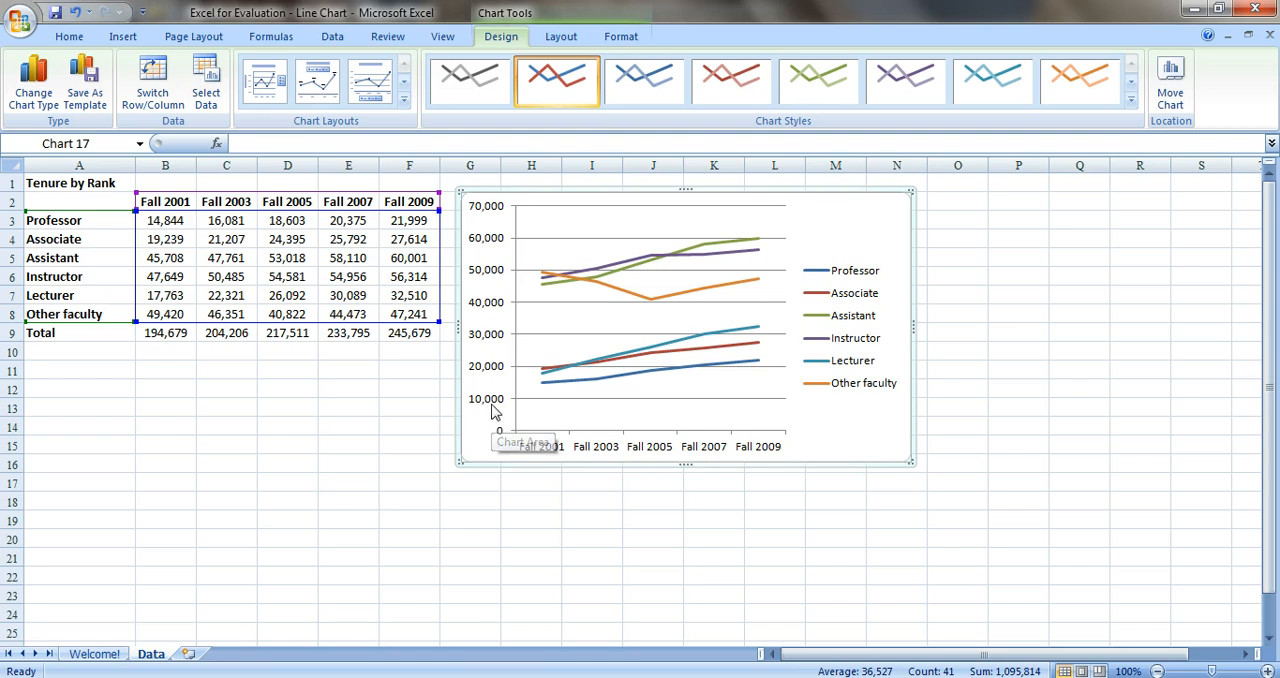
{"action": "mouse_move", "coordinate": [490, 416]}
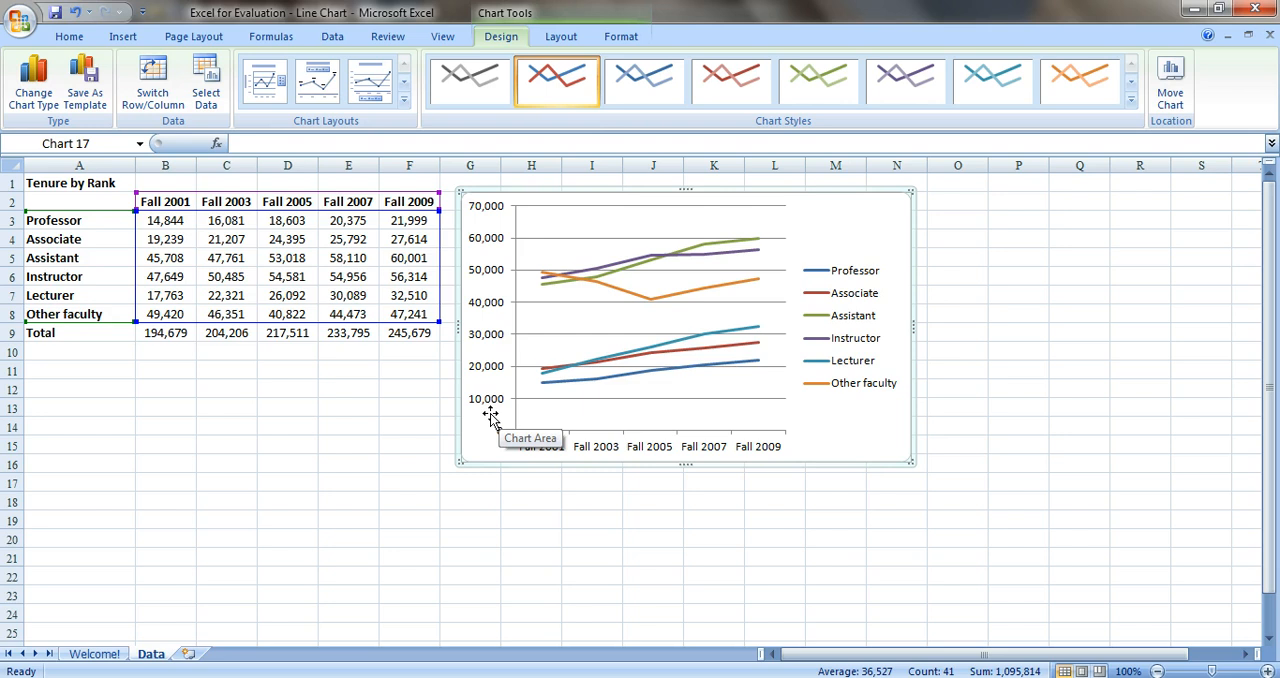
{"action": "mouse_move", "coordinate": [484, 416]}
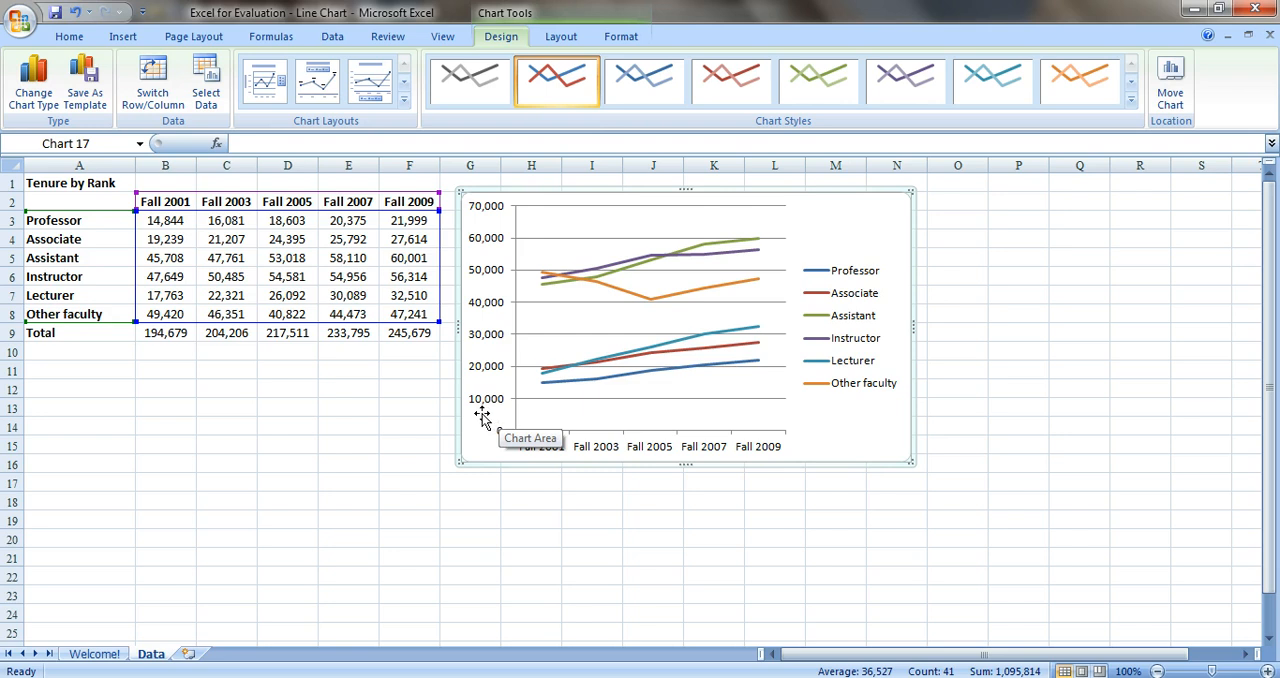
{"action": "mouse_move", "coordinate": [484, 416]}
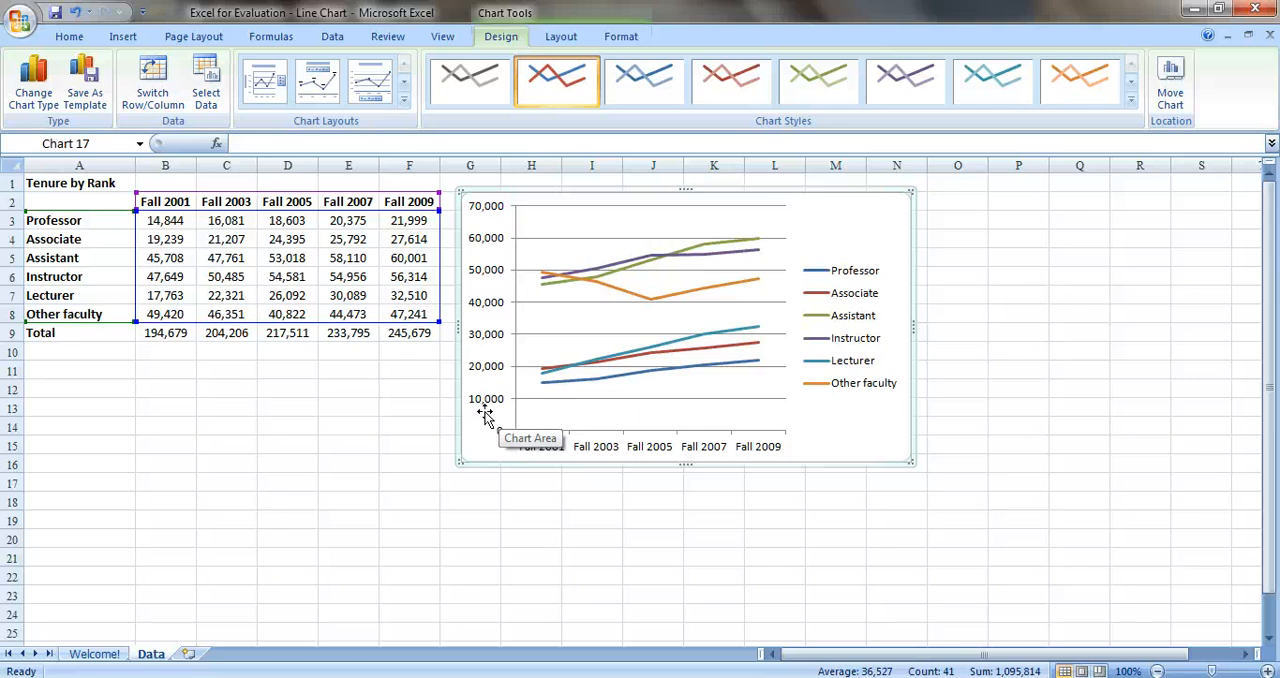
{"action": "mouse_move", "coordinate": [438, 390]}
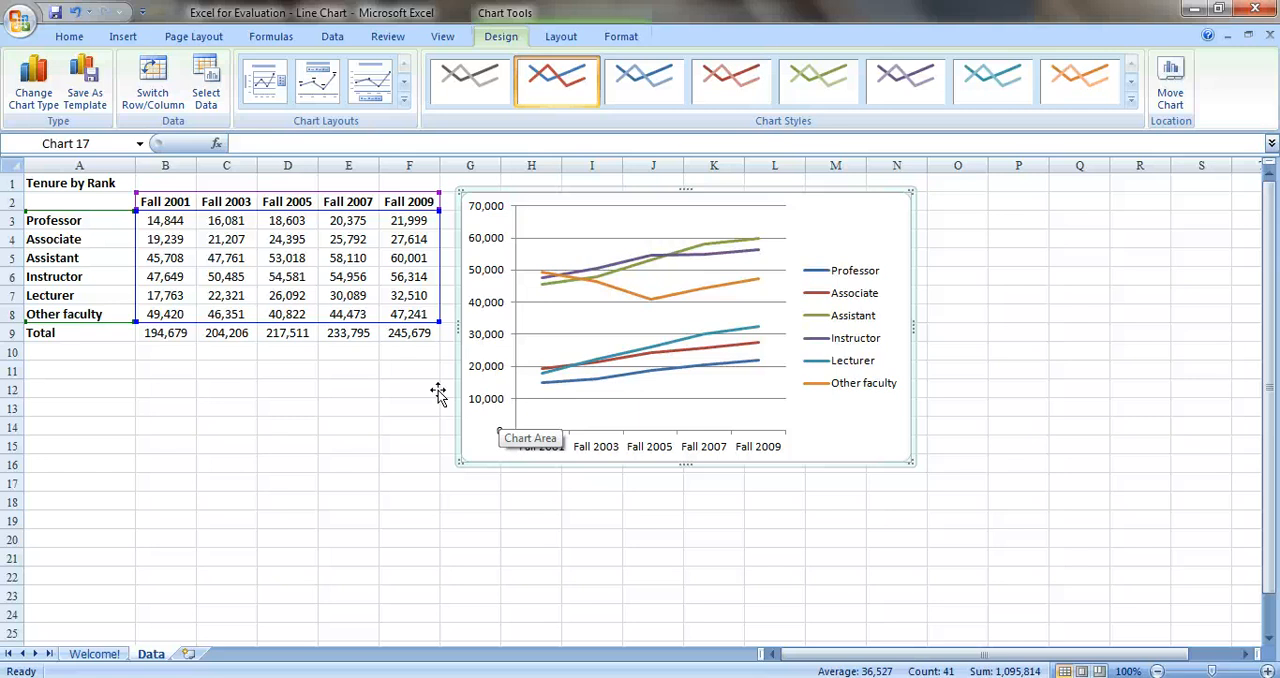
Copy the tenure table A1:F9 and choose A11 as the paste destination
{"action": "left_click", "coordinate": [80, 200]}
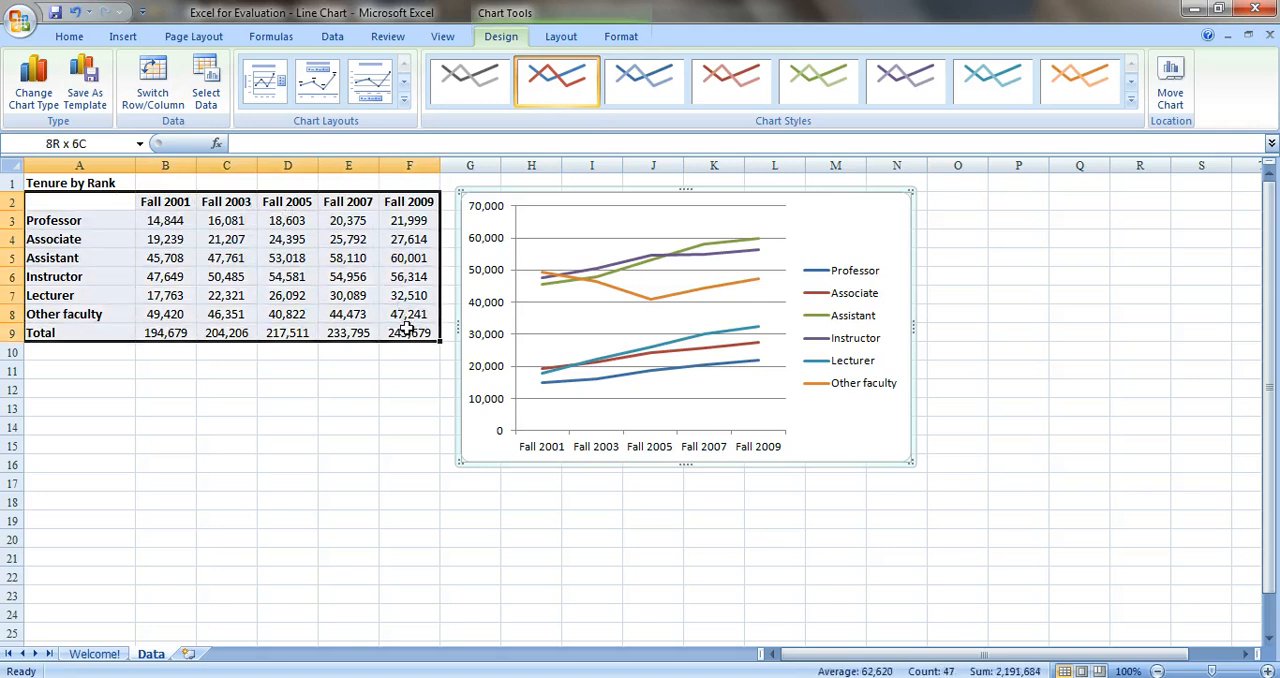
{"action": "left_click", "coordinate": [360, 440]}
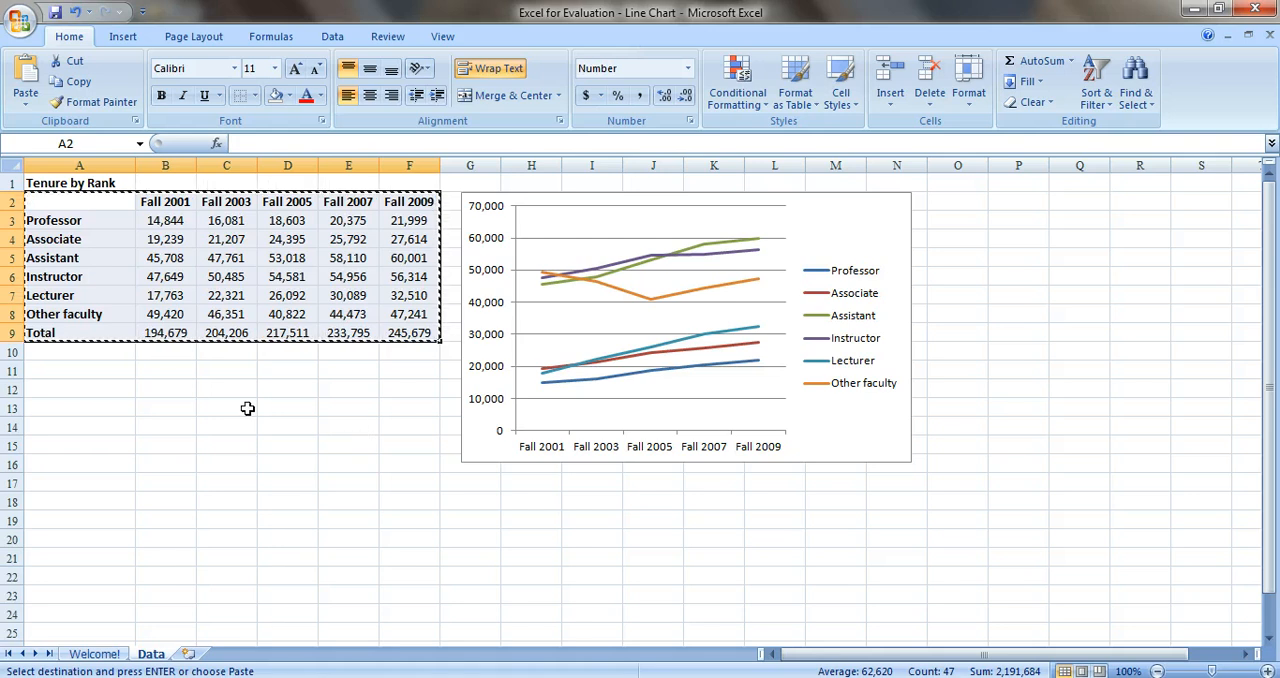
{"action": "left_click", "coordinate": [80, 370]}
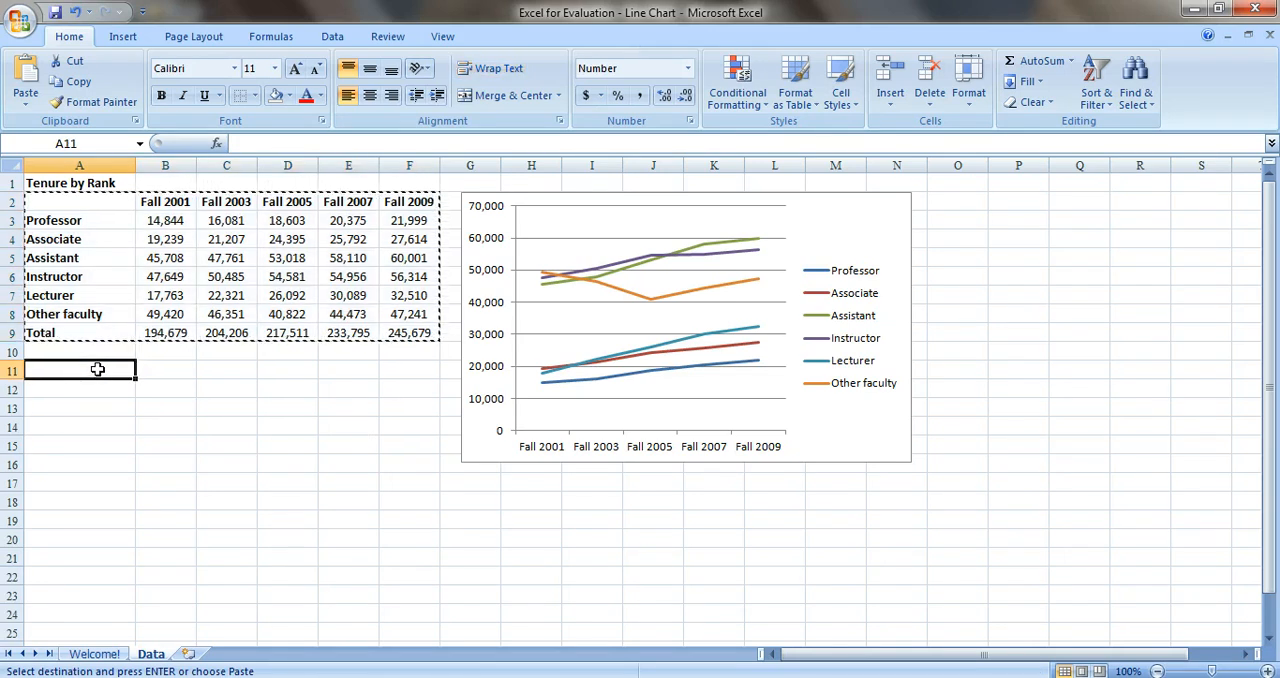
{"action": "mouse_move", "coordinate": [104, 368]}
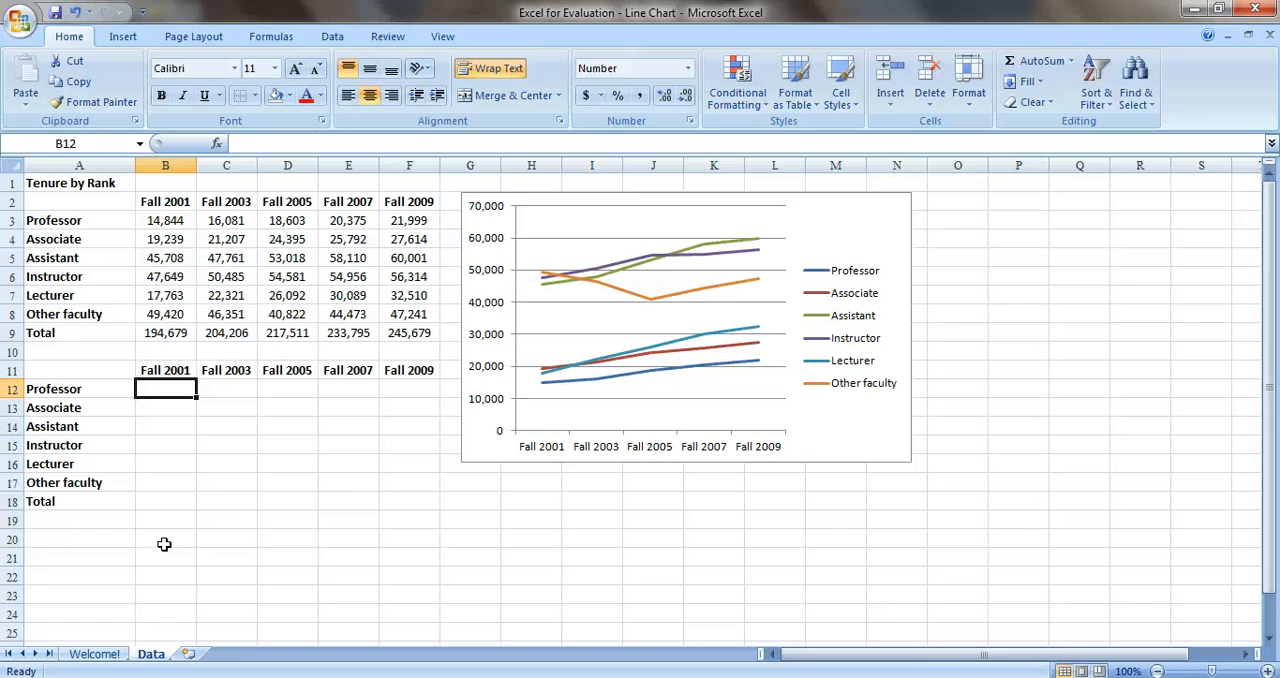
Enter =B3/1000 in B12 and show it with one decimal place (14.8)
{"action": "type", "text": "="}
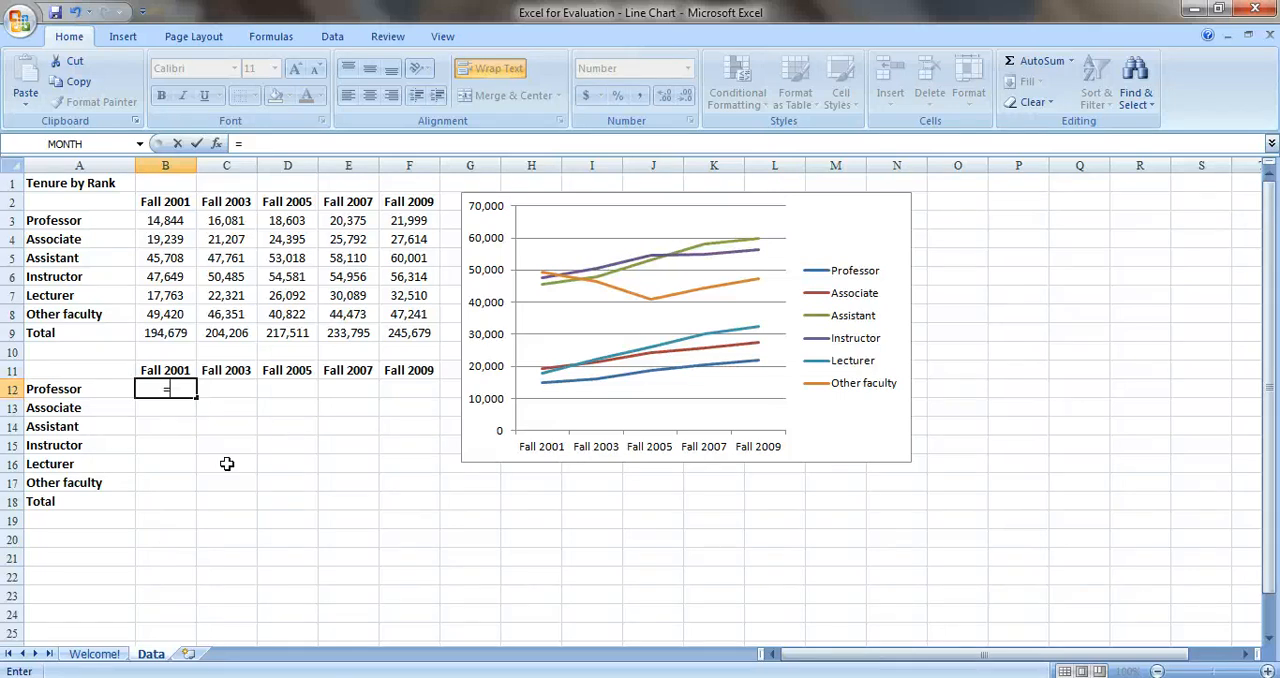
{"action": "left_click", "coordinate": [164, 220]}
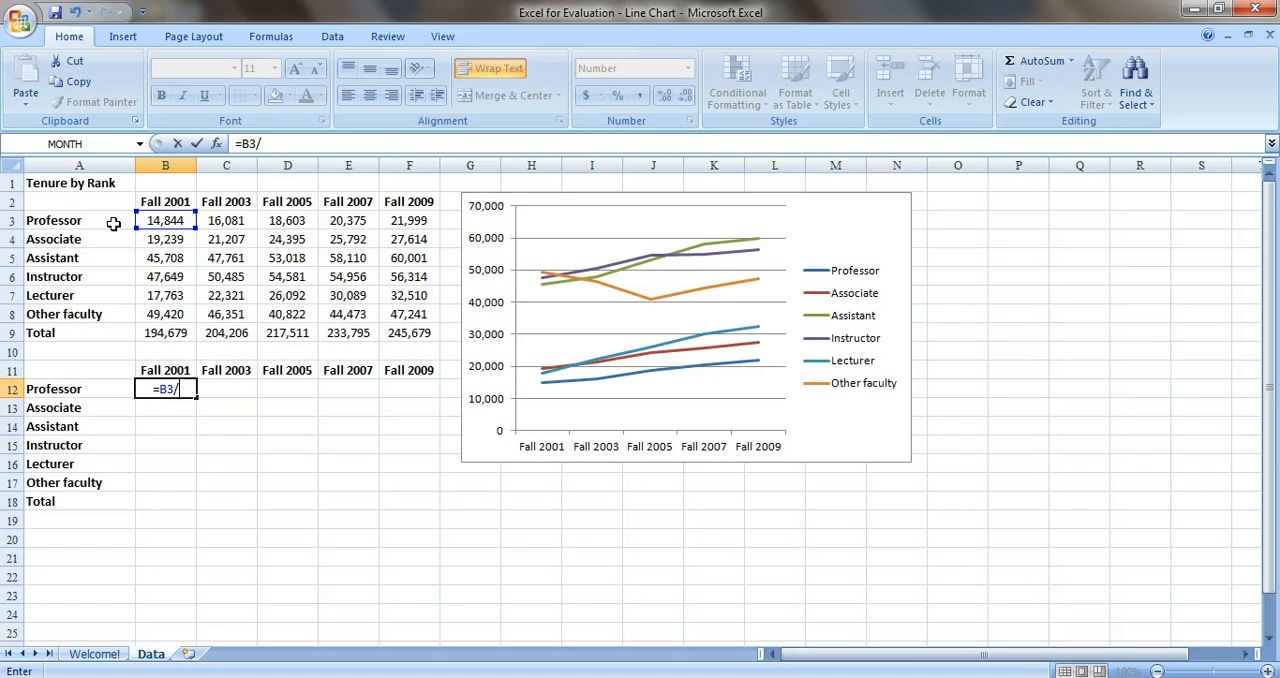
{"action": "type", "text": "1000"}
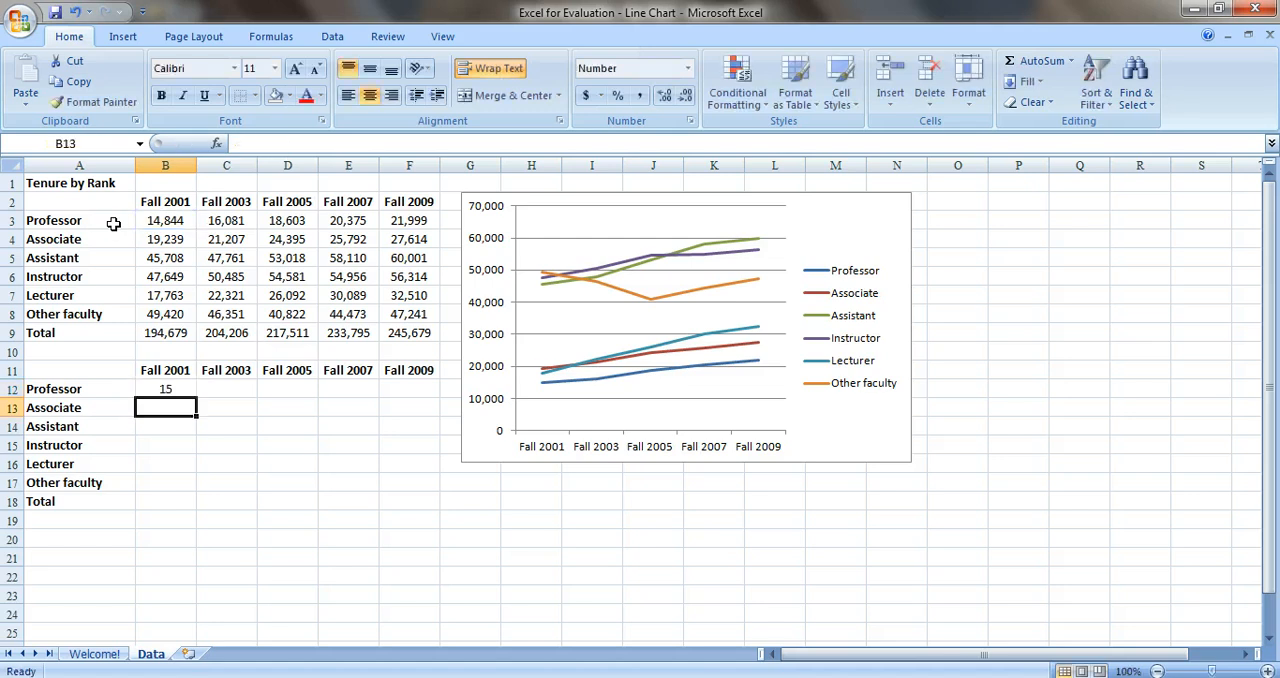
{"action": "left_click", "coordinate": [164, 388]}
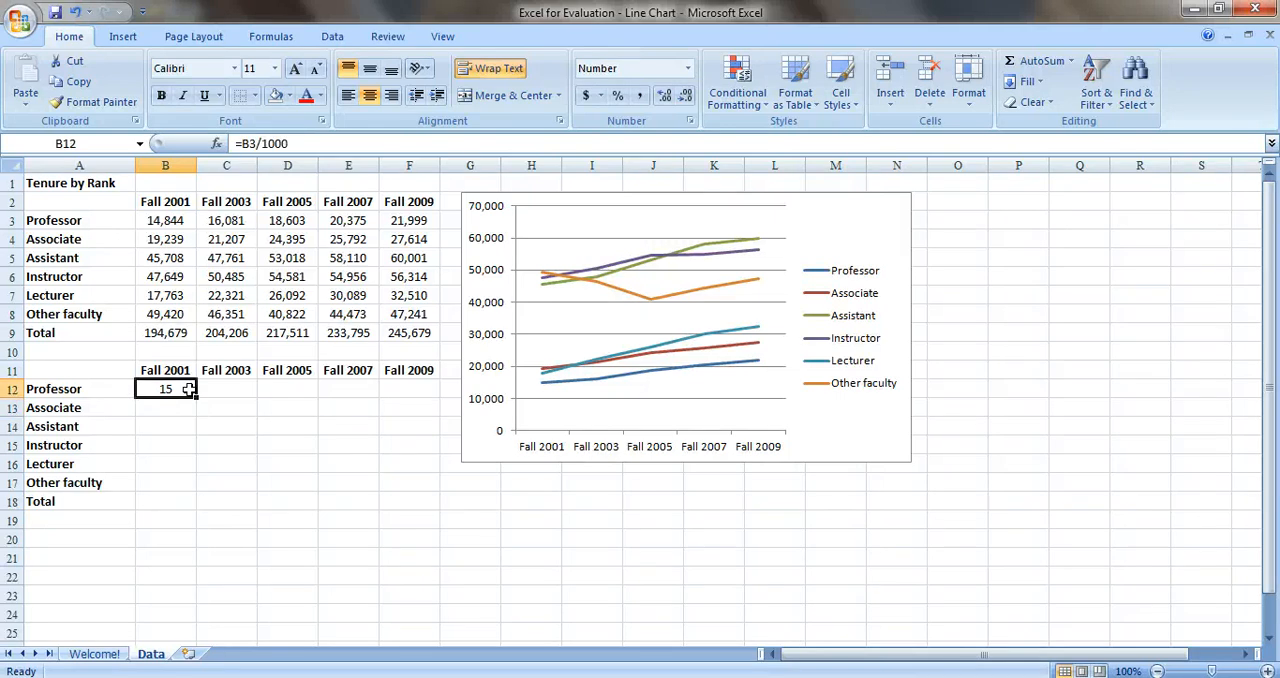
{"action": "left_click", "coordinate": [664, 96]}
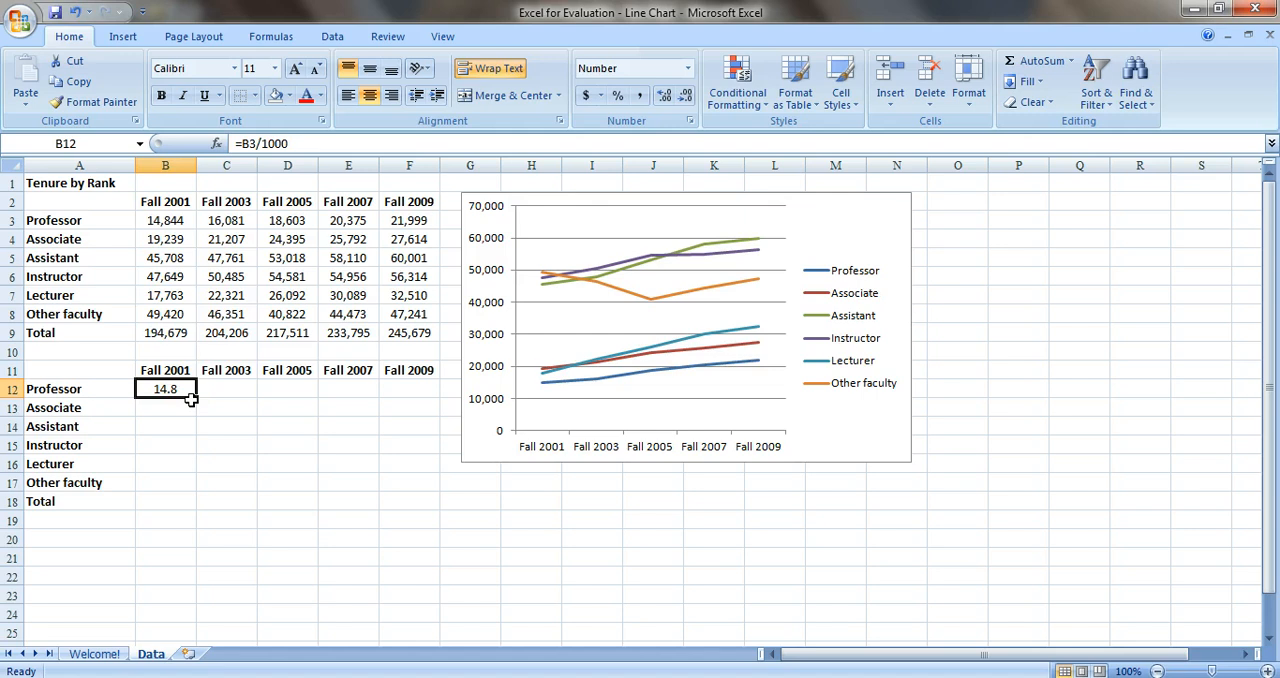
Fill the thousands formula down through the Total row and across to Fall 2009
{"action": "left_click_drag", "start_coordinate": [190, 398], "coordinate": [200, 510]}
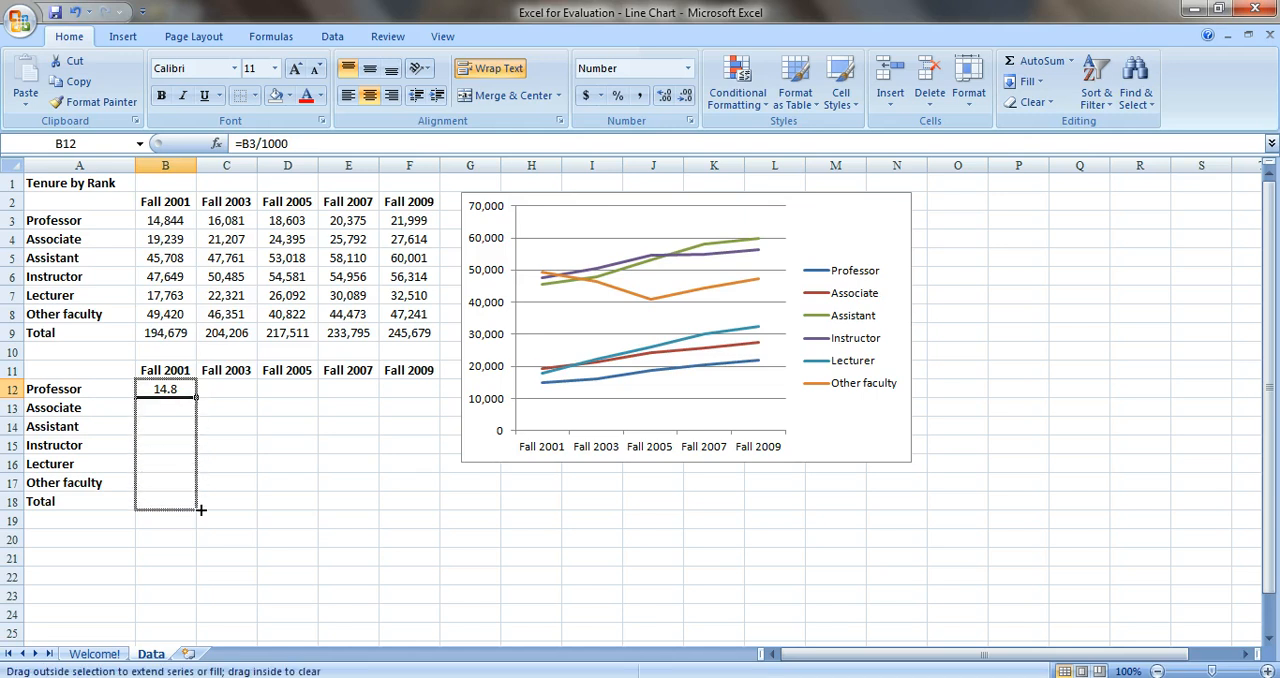
{"action": "left_click_drag", "start_coordinate": [164, 388], "coordinate": [164, 500]}
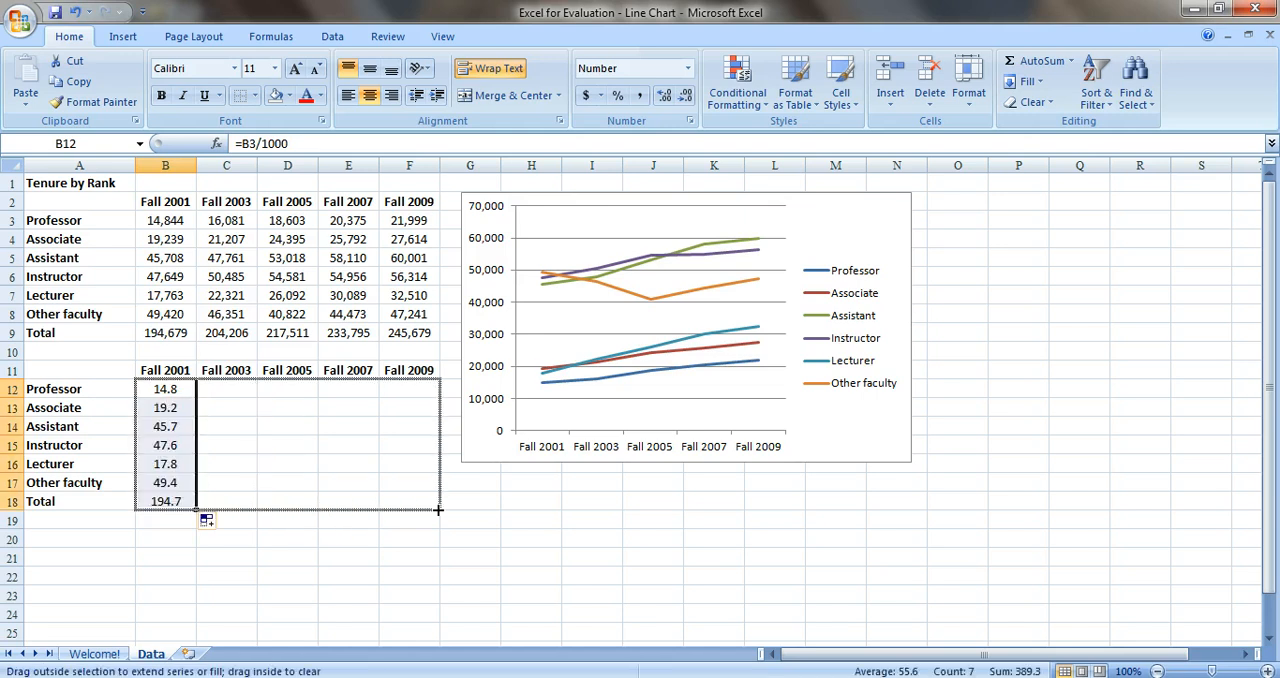
{"action": "left_click_drag", "start_coordinate": [196, 510], "coordinate": [438, 510]}
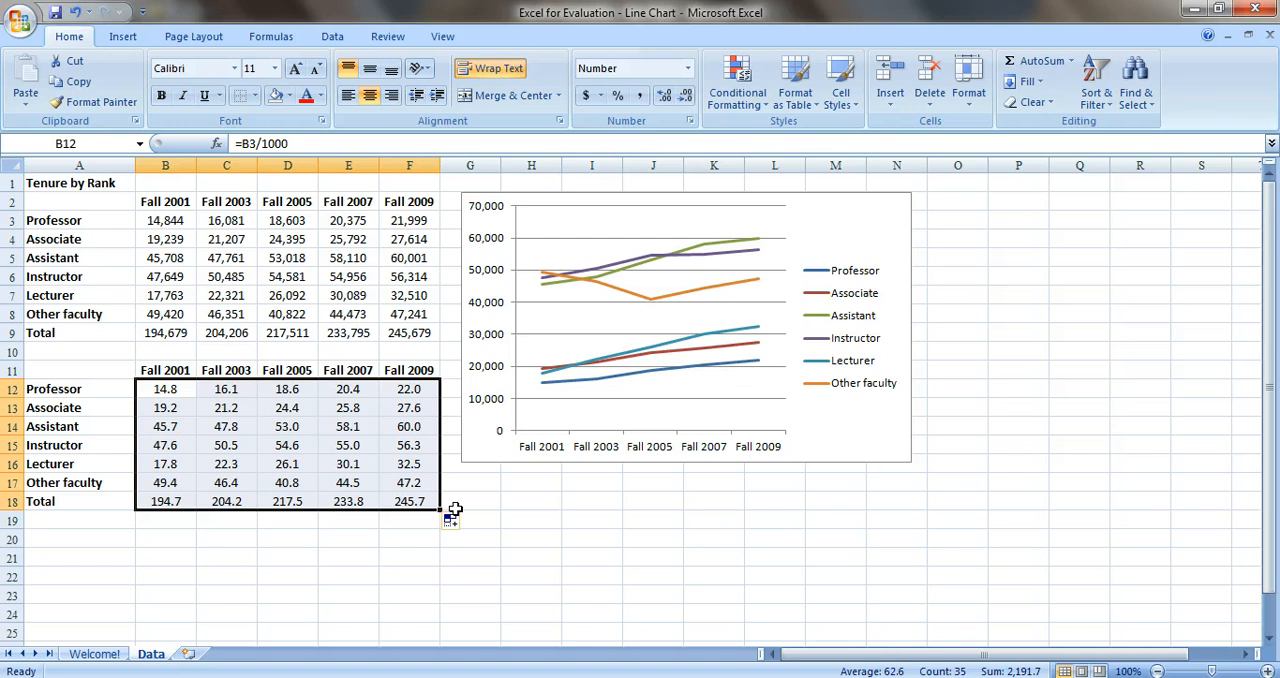
{"action": "mouse_move", "coordinate": [452, 508]}
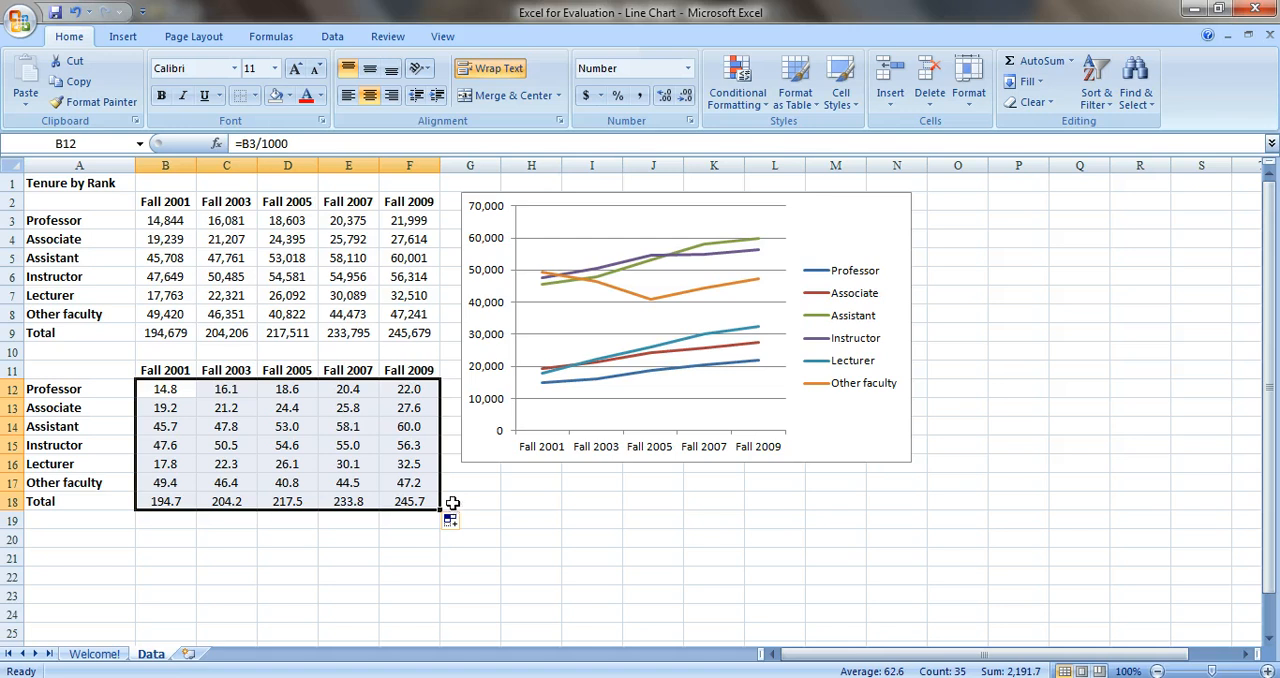
{"action": "mouse_move", "coordinate": [210, 324]}
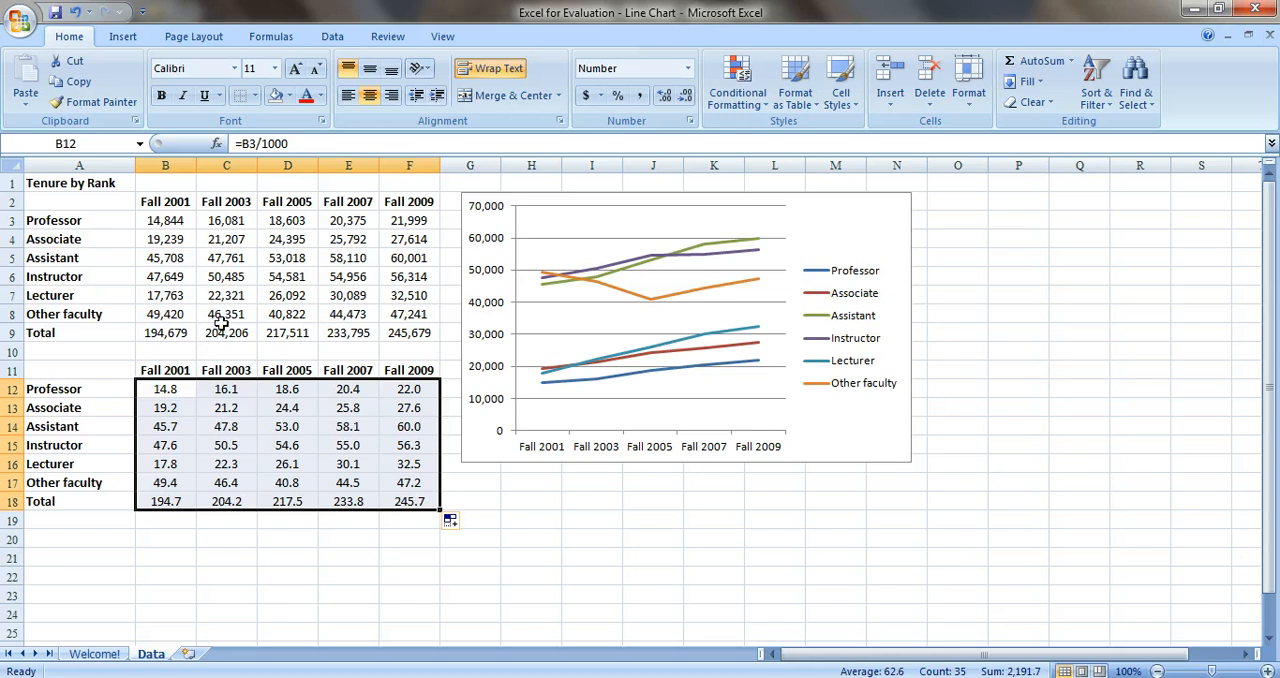
{"action": "mouse_move", "coordinate": [188, 408]}
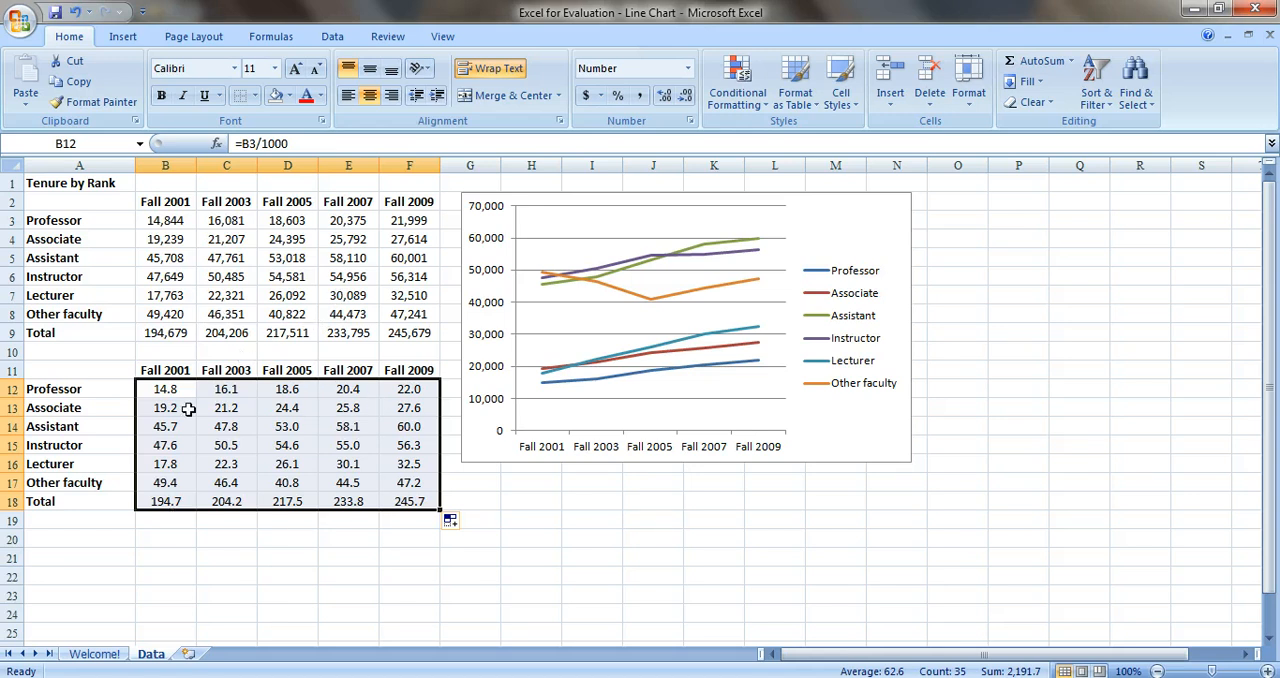
{"action": "mouse_move", "coordinate": [610, 356]}
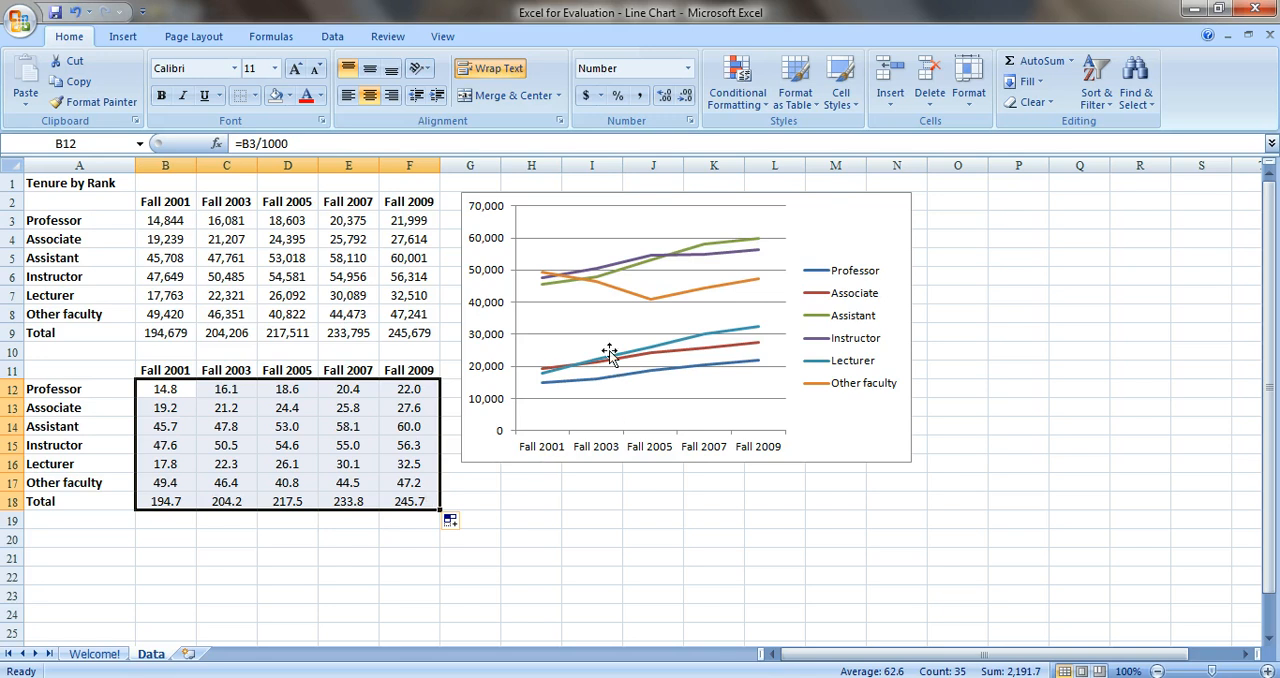
{"action": "mouse_move", "coordinate": [610, 322]}
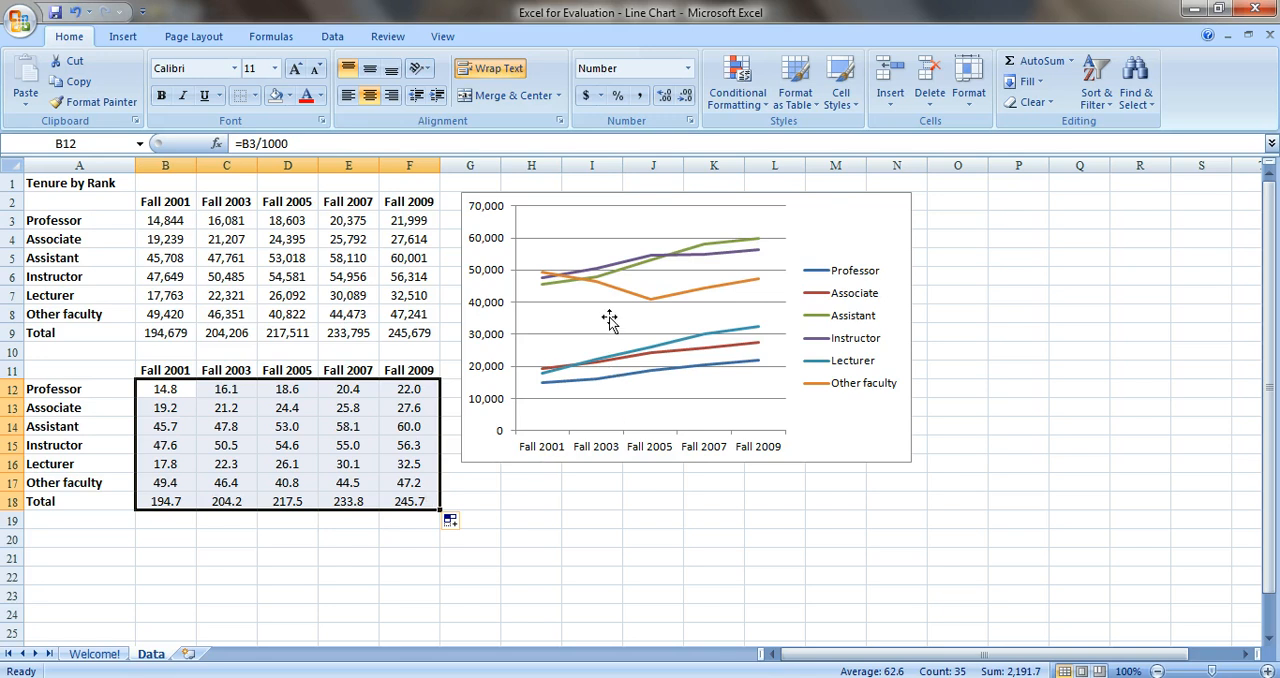
Change the chart's data range to the thousands table A11:F17 via Select Data
{"action": "right_click", "coordinate": [610, 320]}
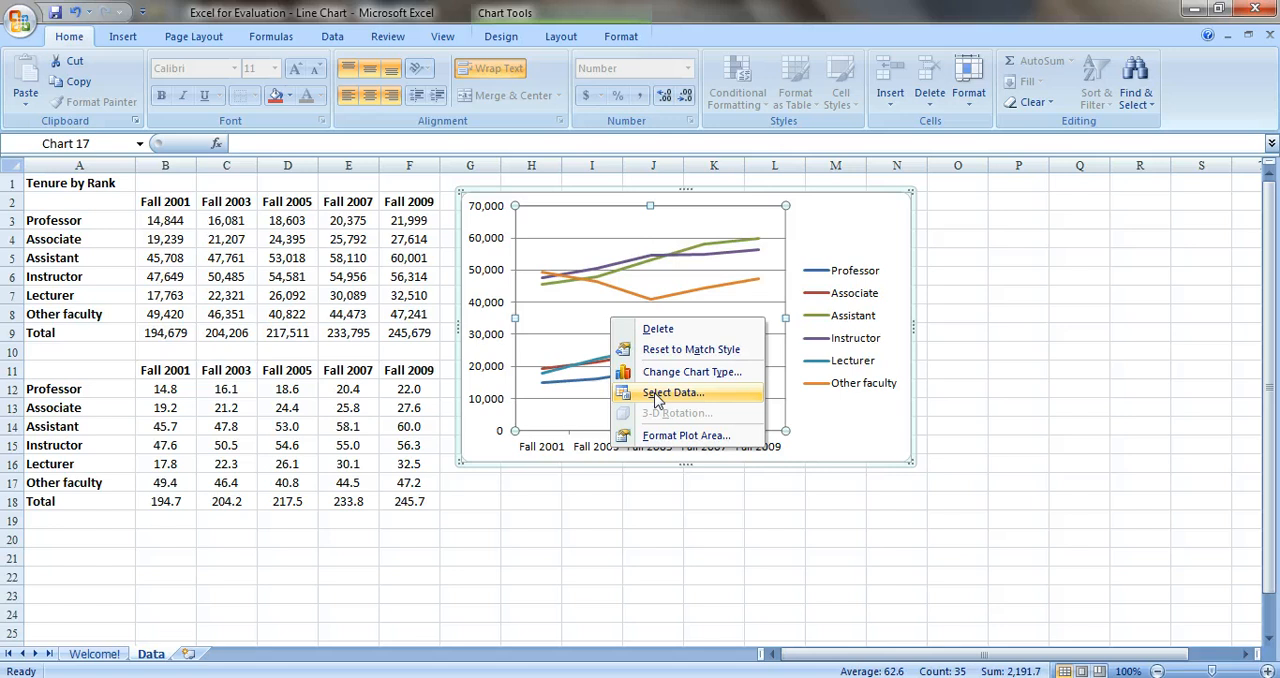
{"action": "left_click", "coordinate": [672, 392]}
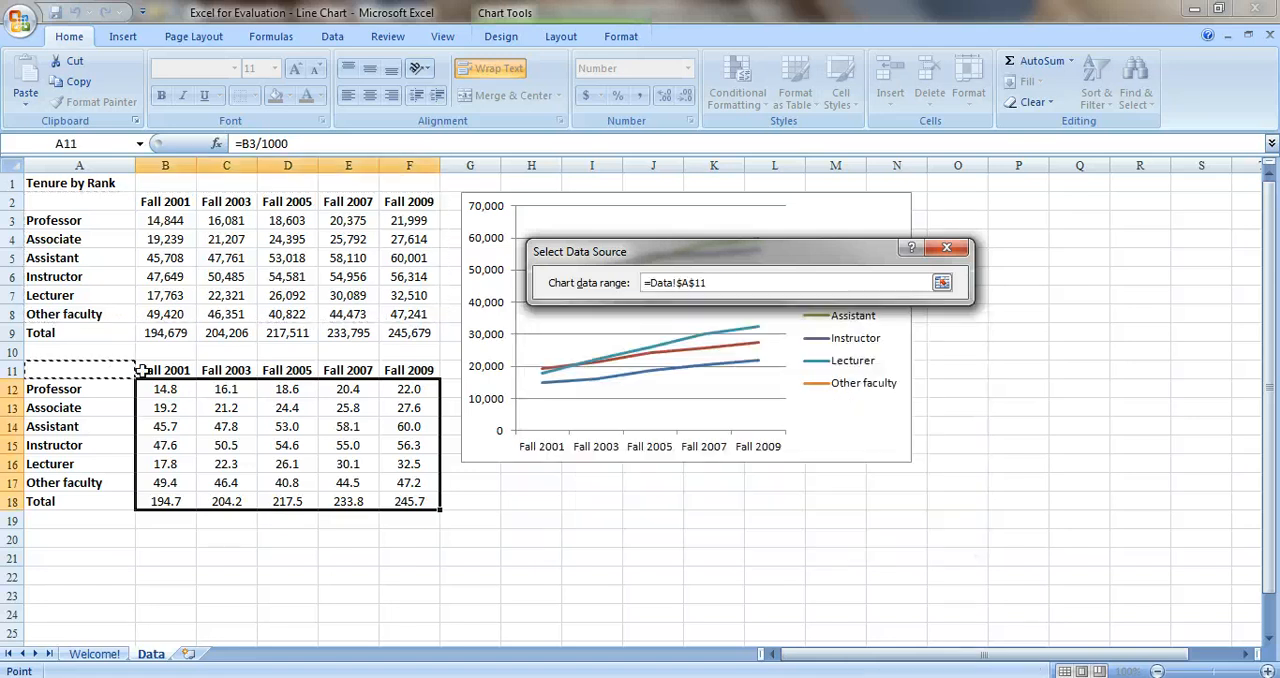
{"action": "left_click_drag", "start_coordinate": [144, 370], "coordinate": [430, 464]}
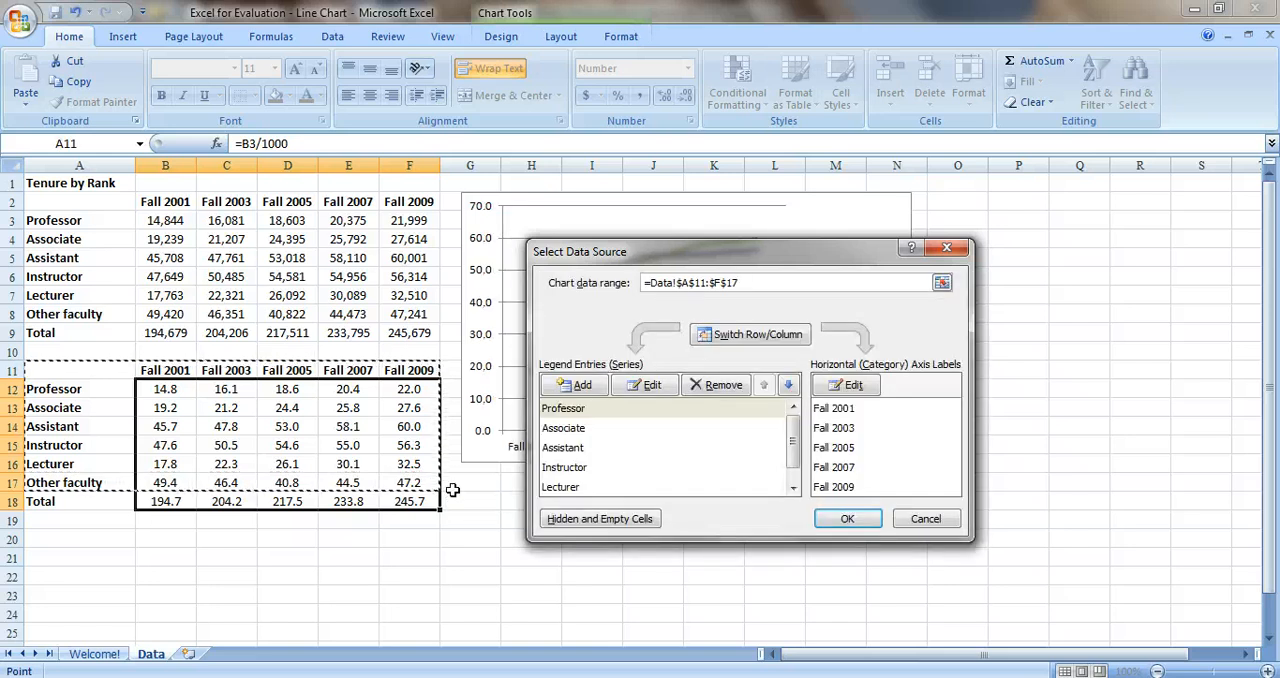
{"action": "left_click", "coordinate": [846, 518]}
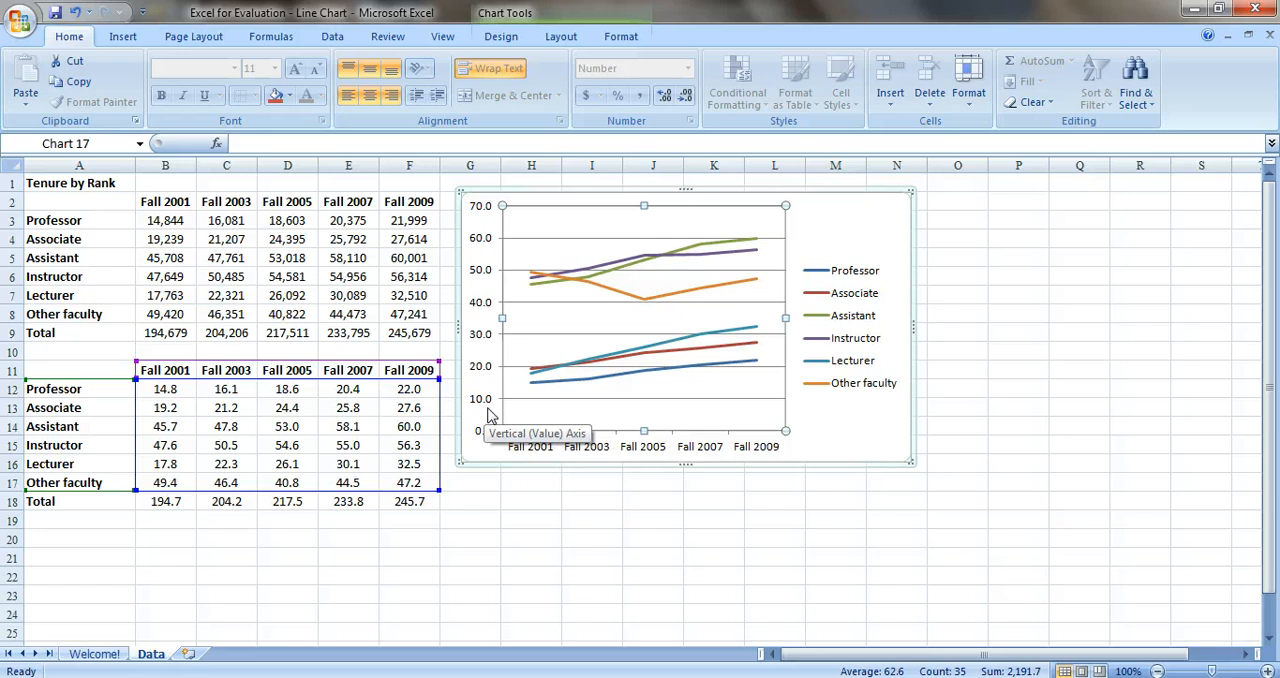
{"action": "mouse_move", "coordinate": [464, 244]}
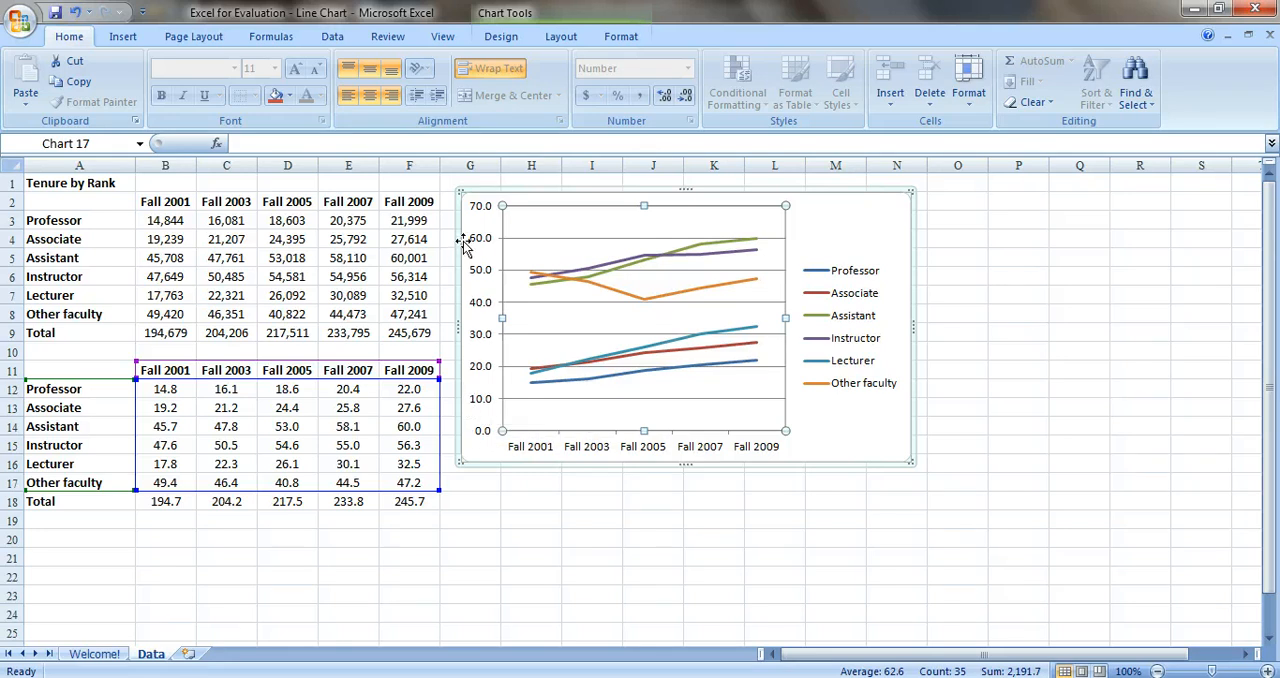
{"action": "mouse_move", "coordinate": [488, 500]}
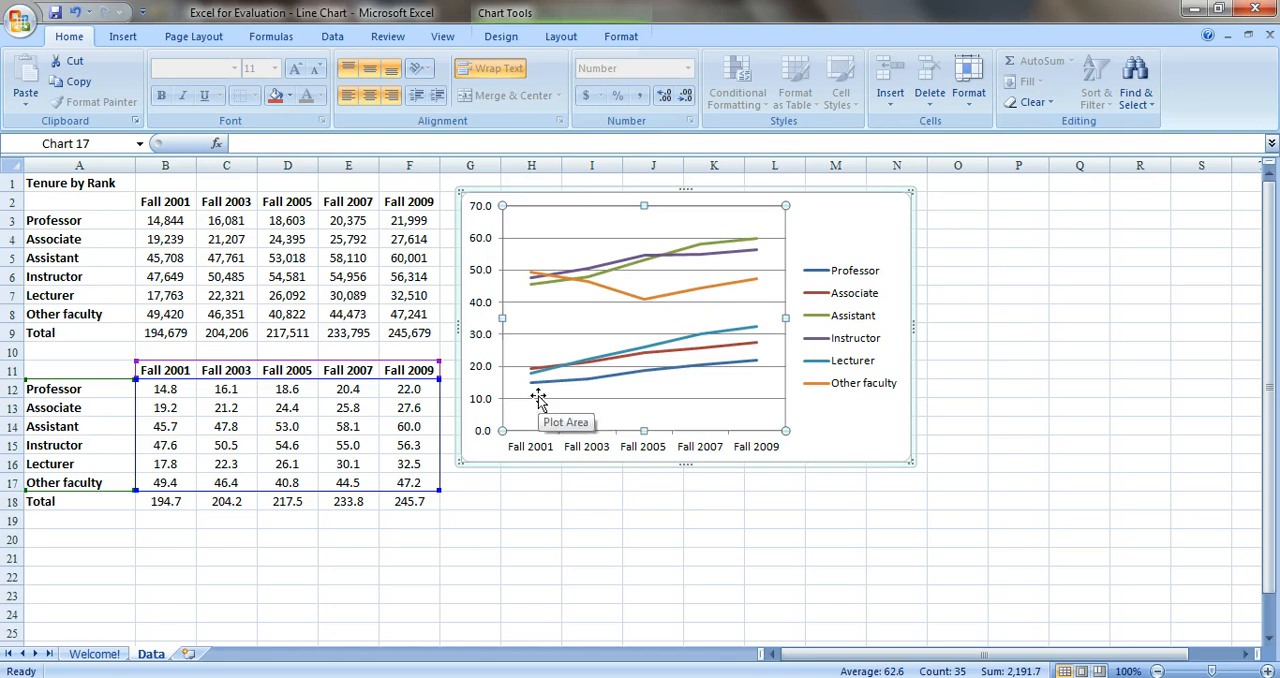
{"action": "mouse_move", "coordinate": [540, 400]}
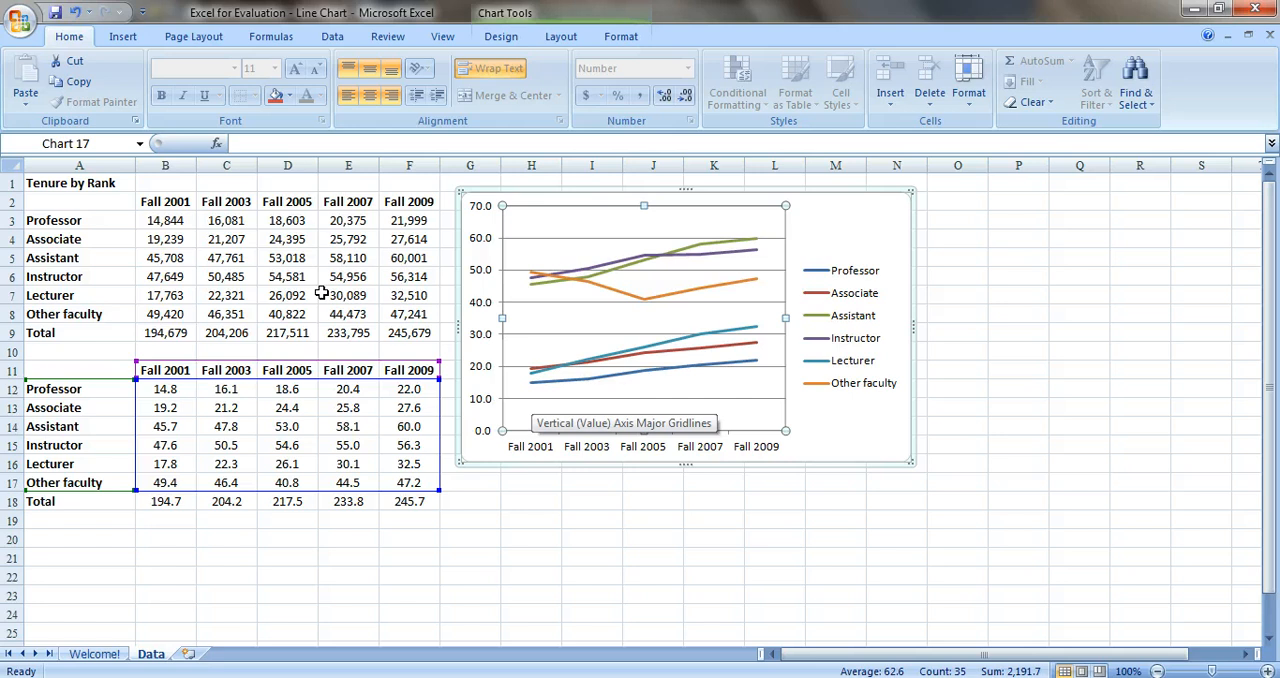
{"action": "left_click", "coordinate": [164, 388]}
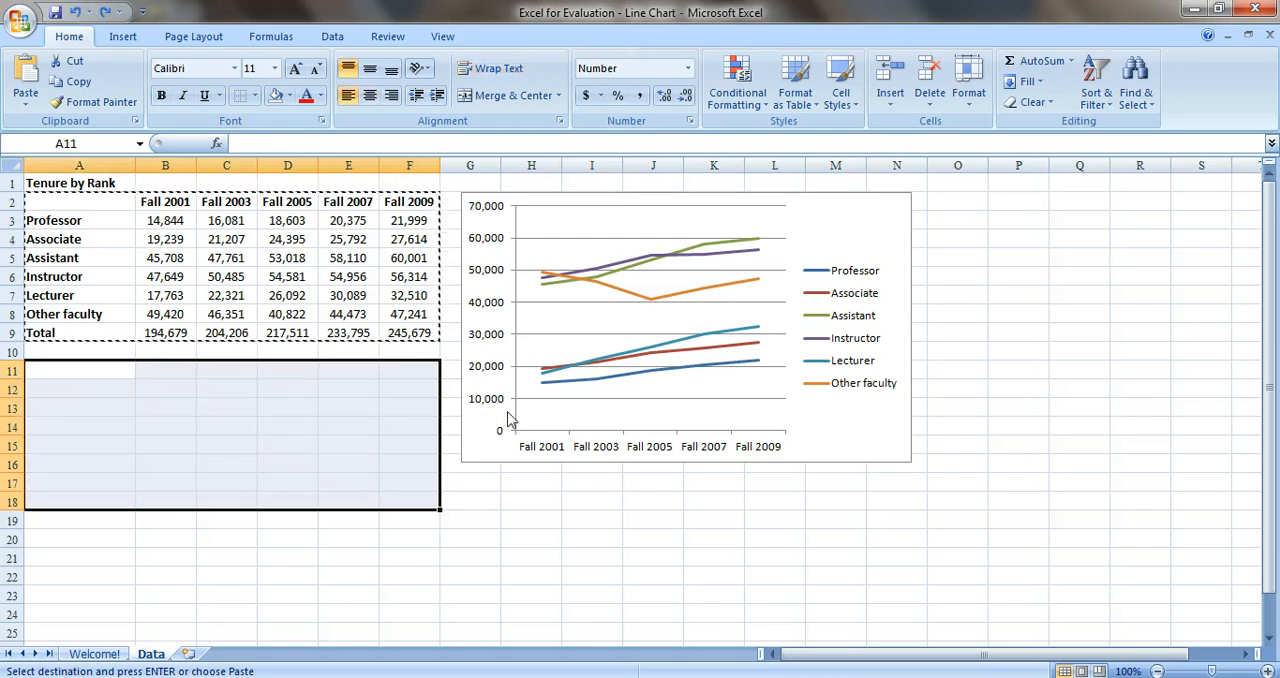
Deselect the chart by selecting an empty cell after clearing the helper table
{"action": "left_click", "coordinate": [408, 388]}
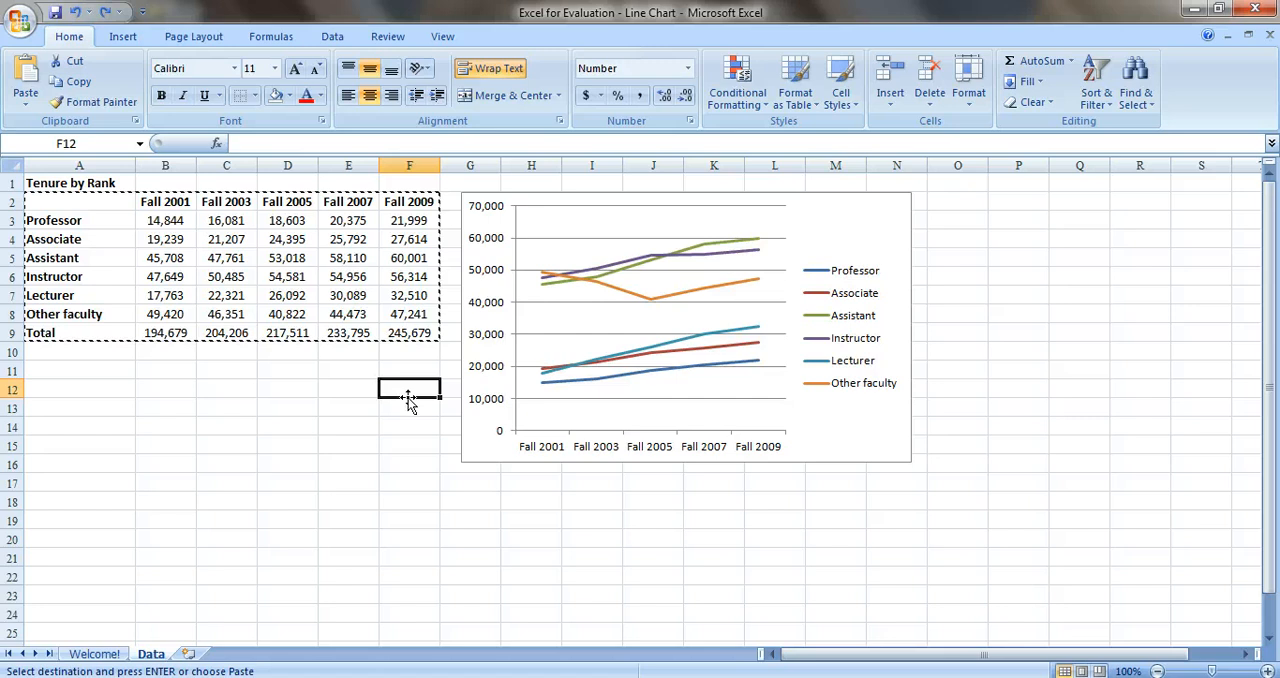
{"action": "mouse_move", "coordinate": [484, 376]}
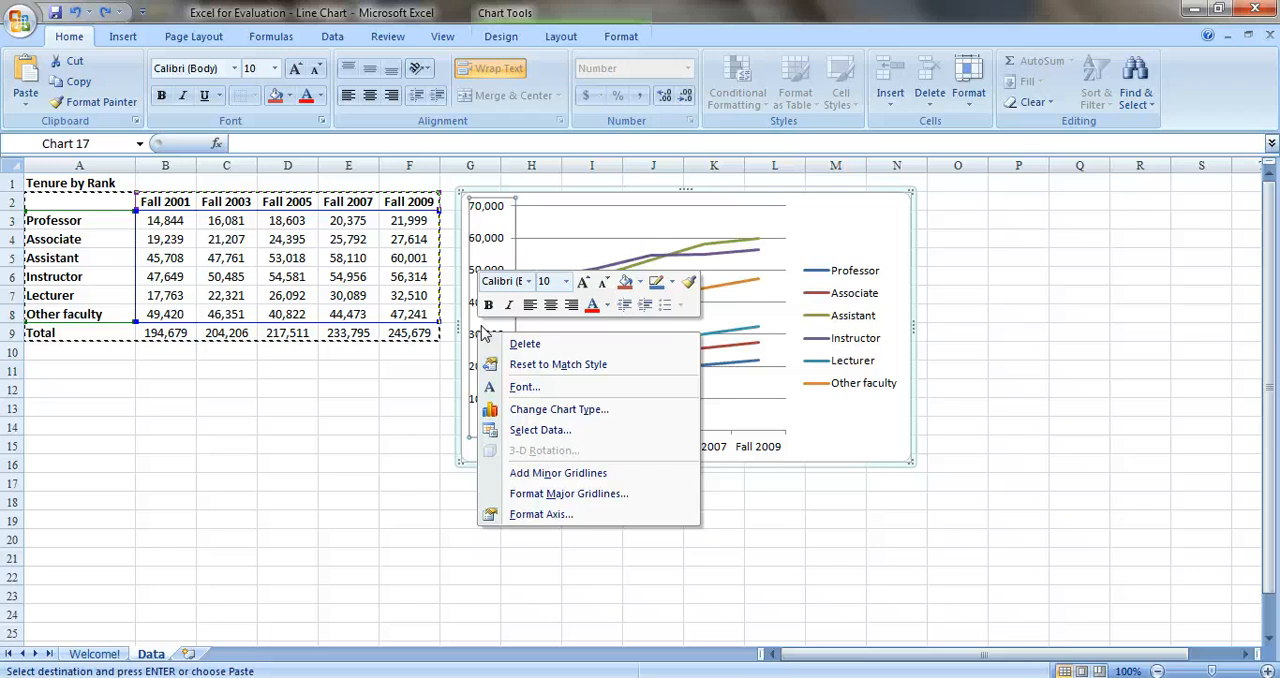
{"action": "mouse_move", "coordinate": [518, 276]}
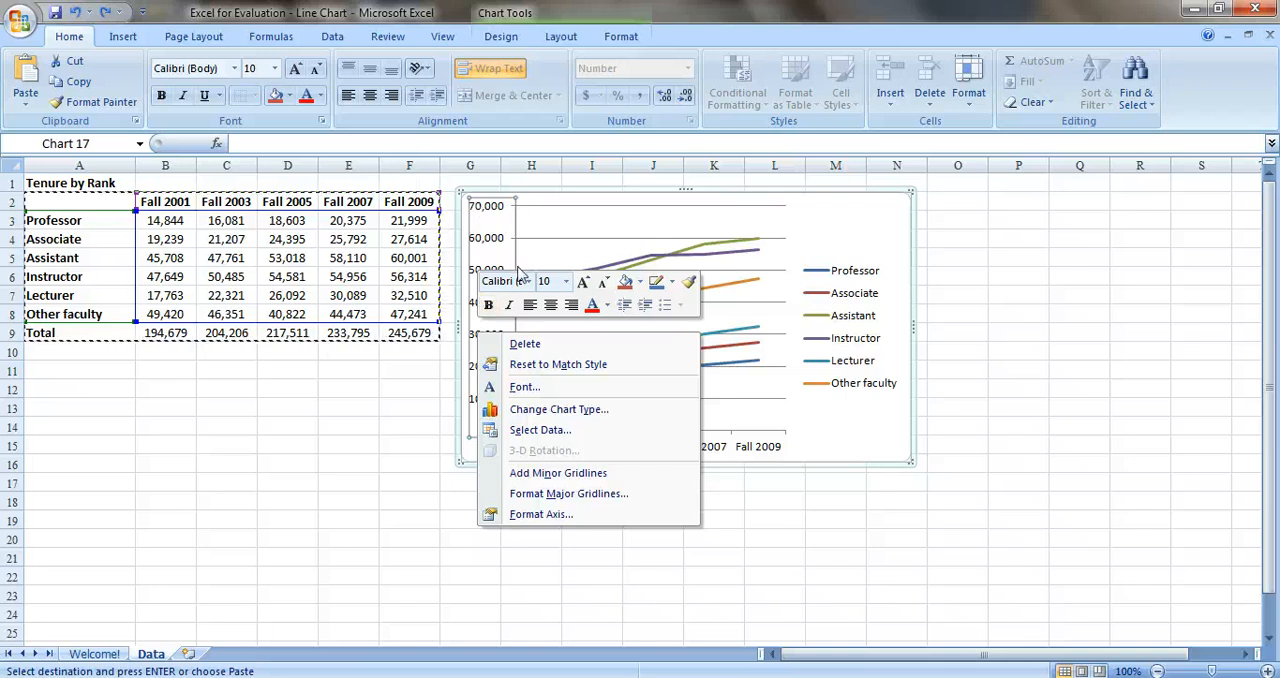
{"action": "mouse_move", "coordinate": [524, 344]}
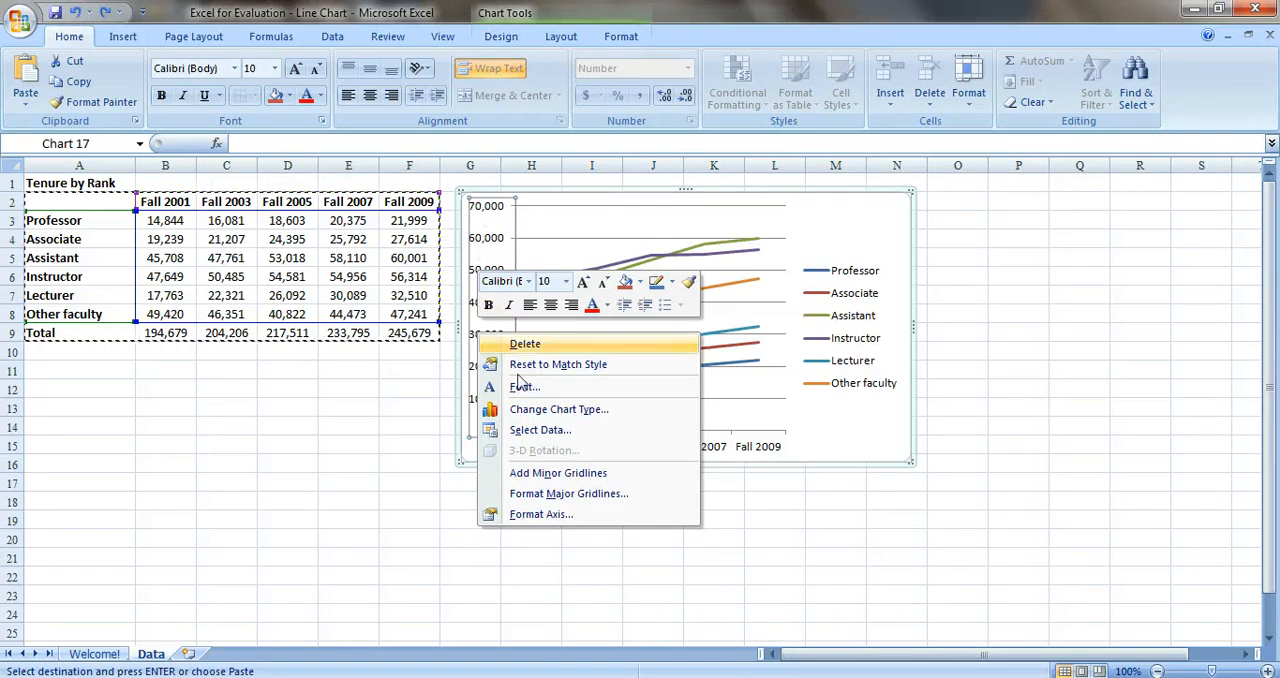
{"action": "mouse_move", "coordinate": [540, 514]}
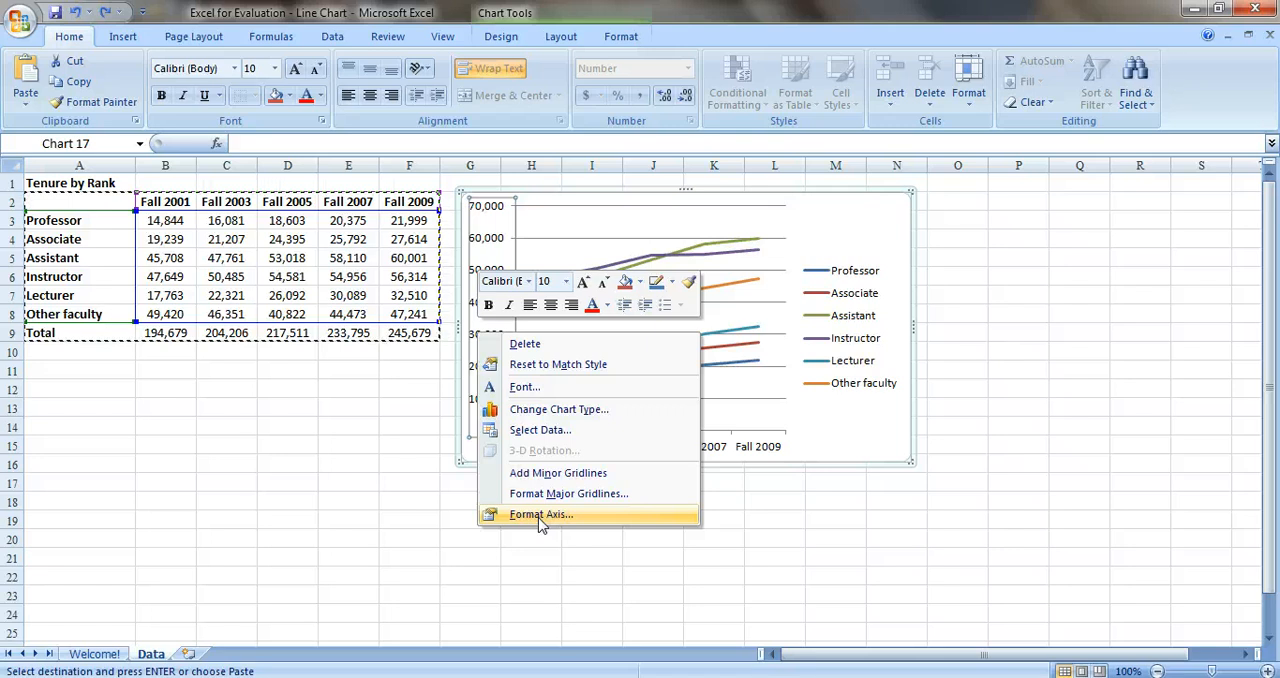
In Format Axis, set the vertical axis Display units to Thousands with the units label shown
{"action": "left_click", "coordinate": [540, 512]}
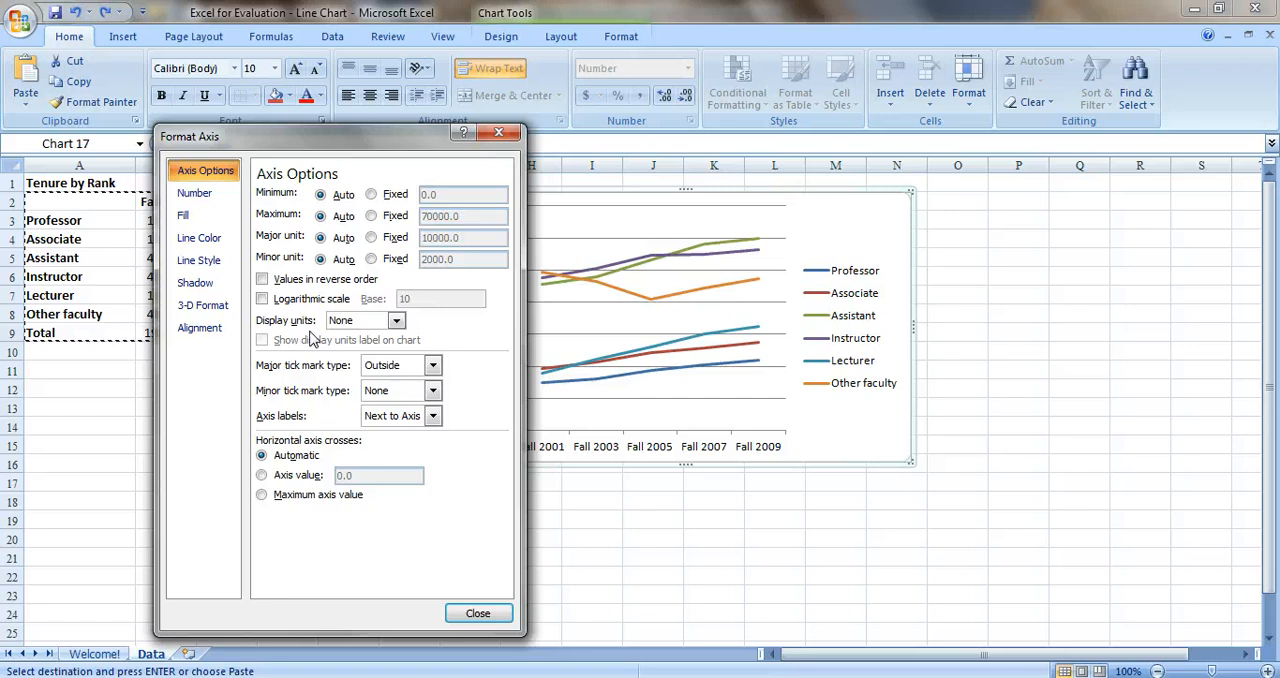
{"action": "mouse_move", "coordinate": [276, 336]}
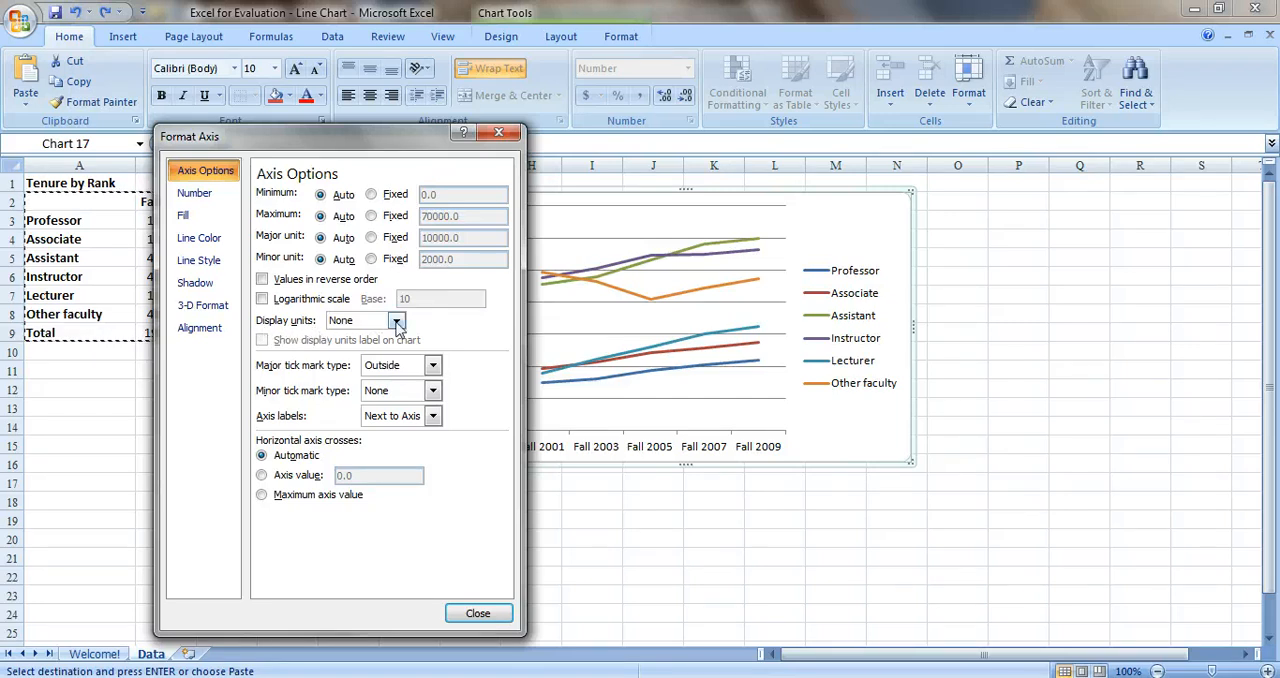
{"action": "left_click", "coordinate": [396, 320]}
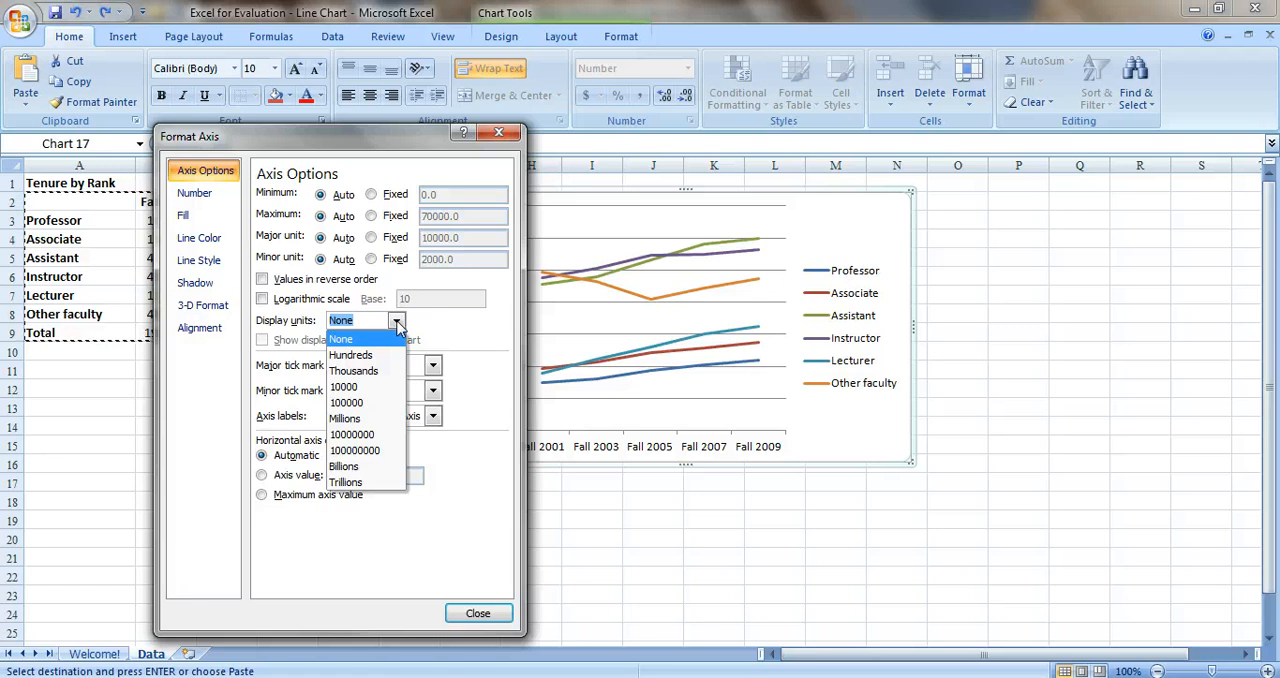
{"action": "mouse_move", "coordinate": [352, 372]}
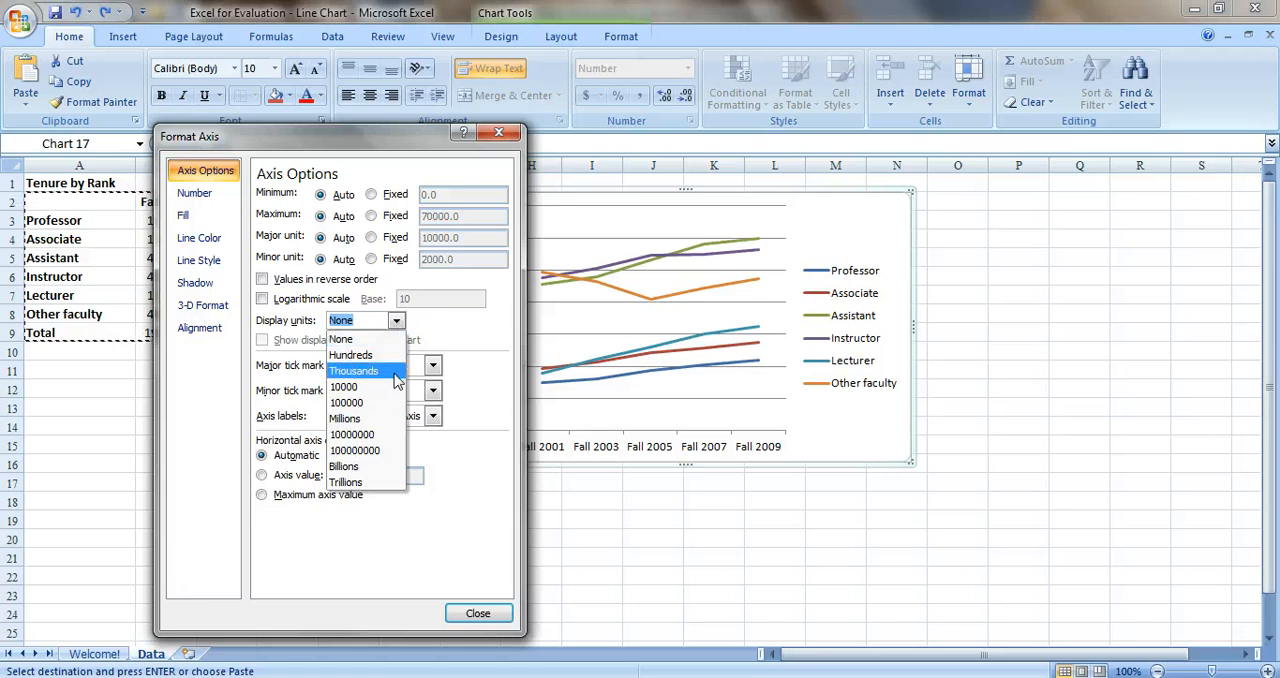
{"action": "left_click", "coordinate": [352, 372]}
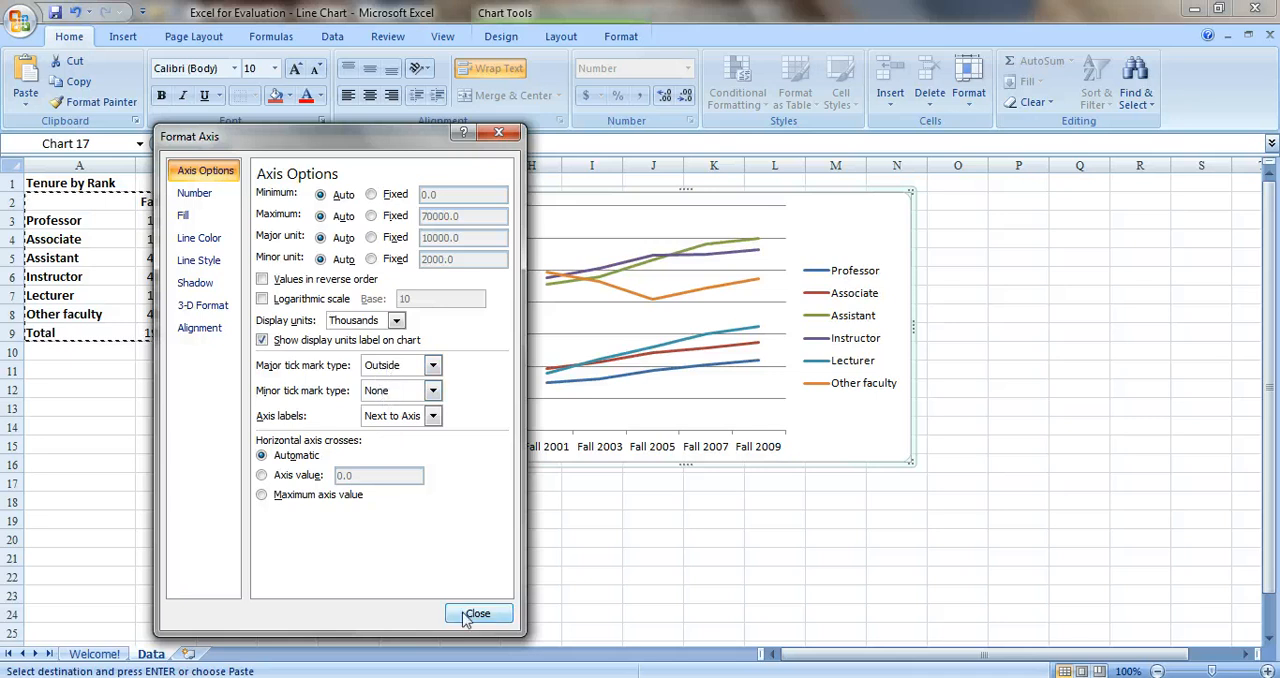
{"action": "left_click", "coordinate": [478, 612]}
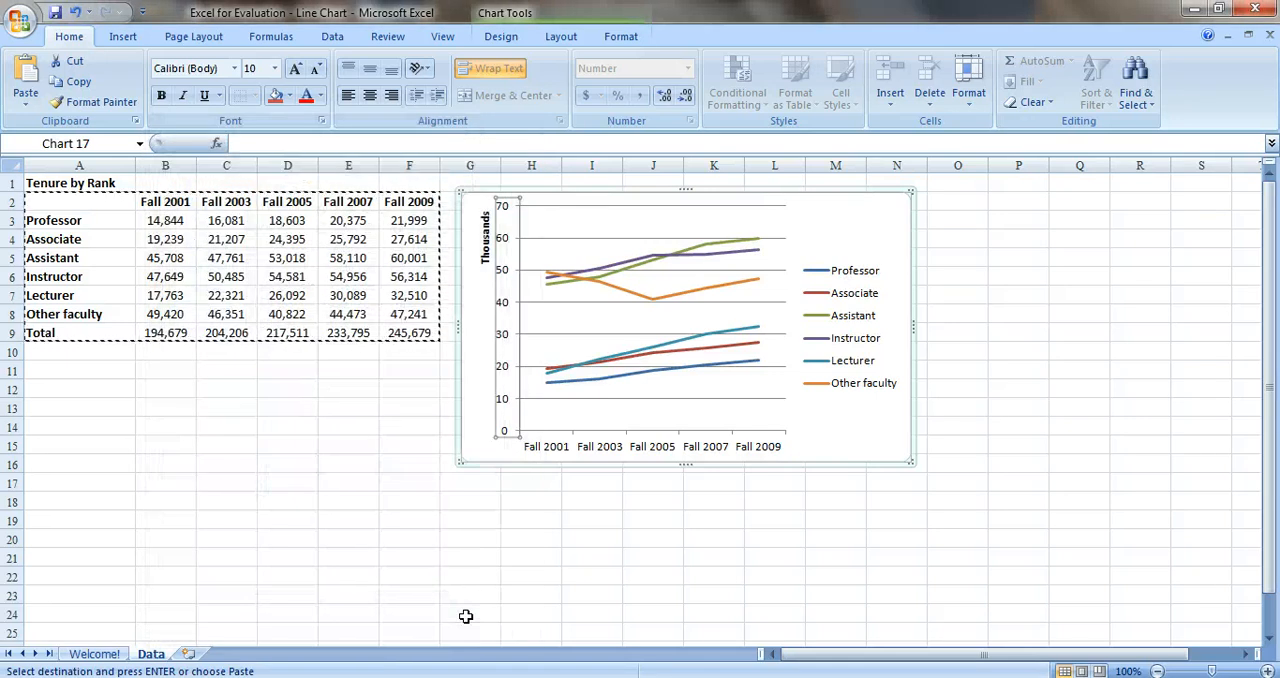
{"action": "mouse_move", "coordinate": [496, 220]}
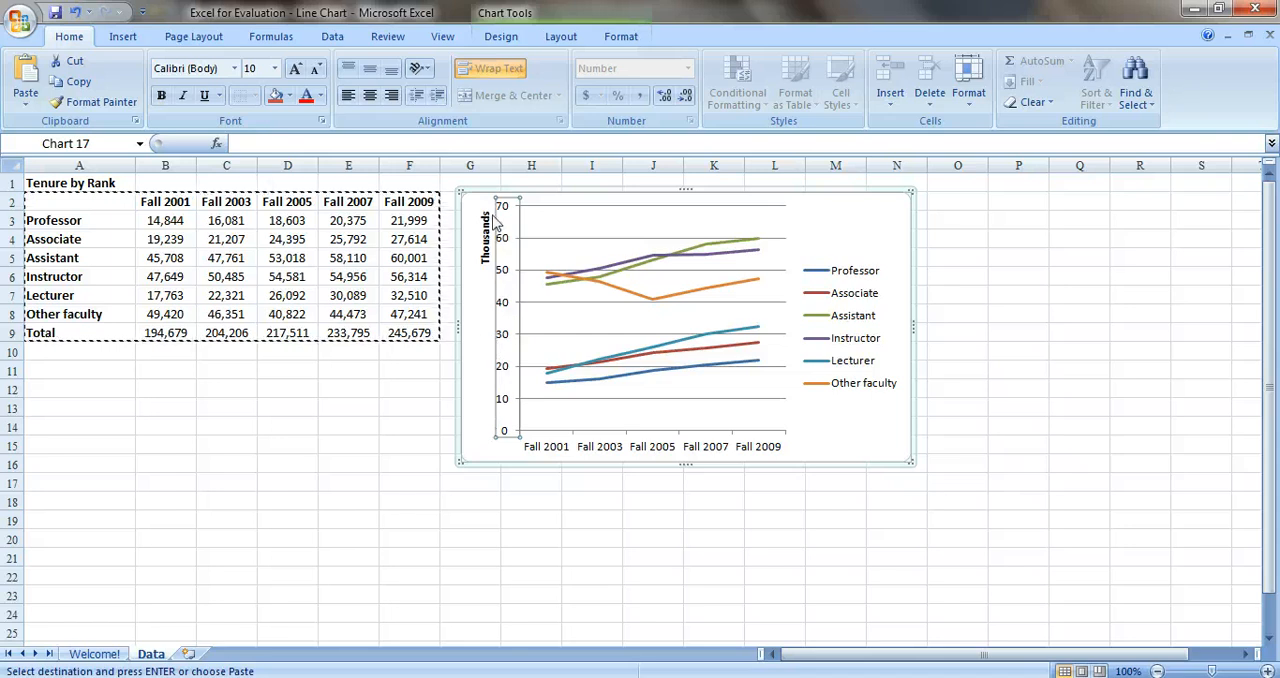
{"action": "mouse_move", "coordinate": [470, 264]}
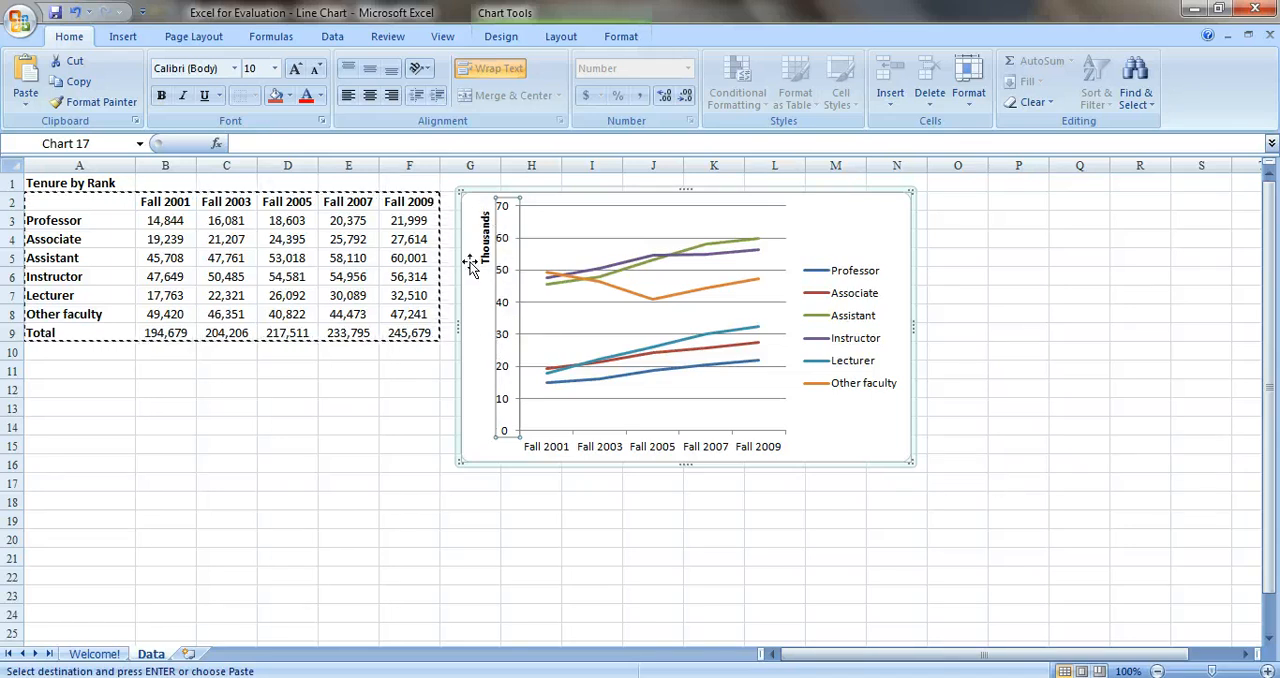
{"action": "mouse_move", "coordinate": [504, 410]}
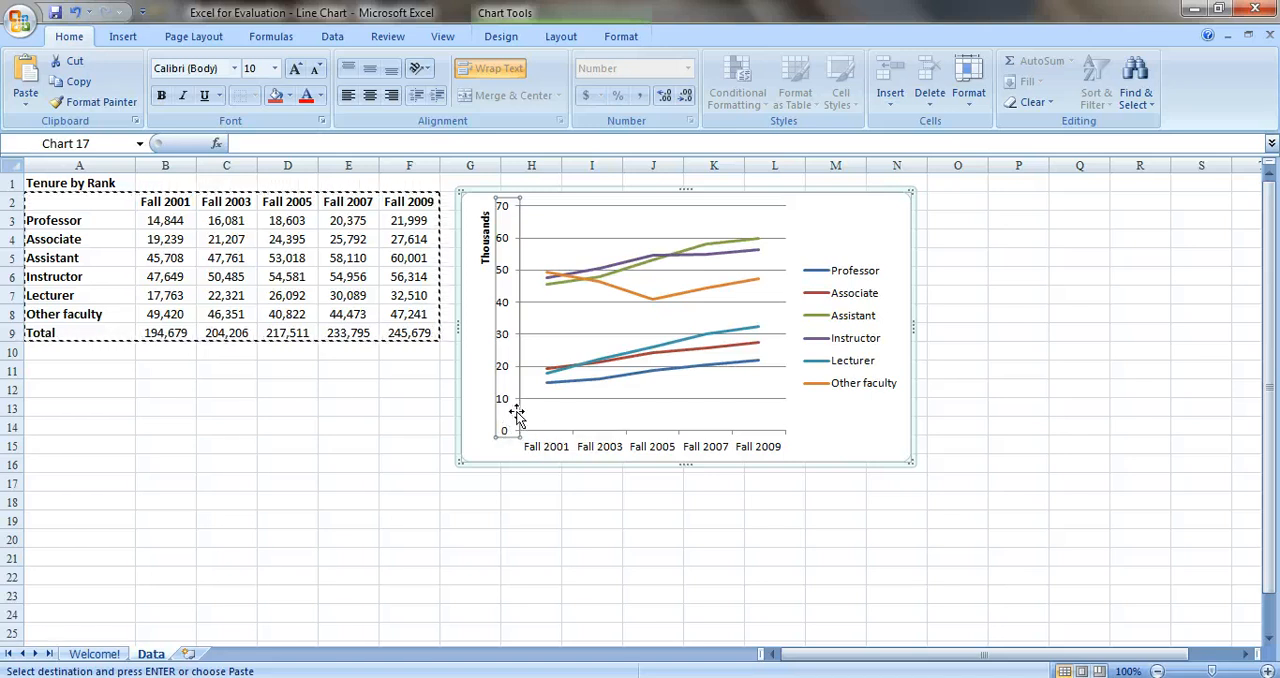
Return to the Welcome sheet's title page on adjusting chart axis units
{"action": "left_click", "coordinate": [94, 652]}
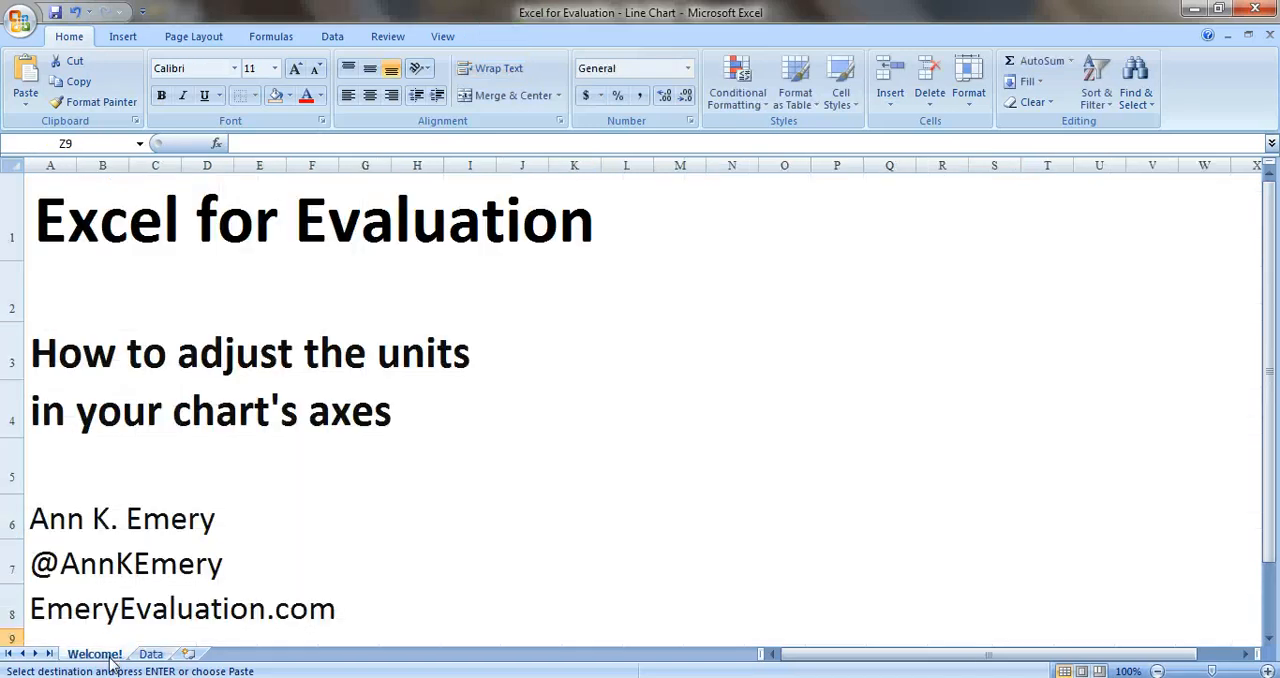